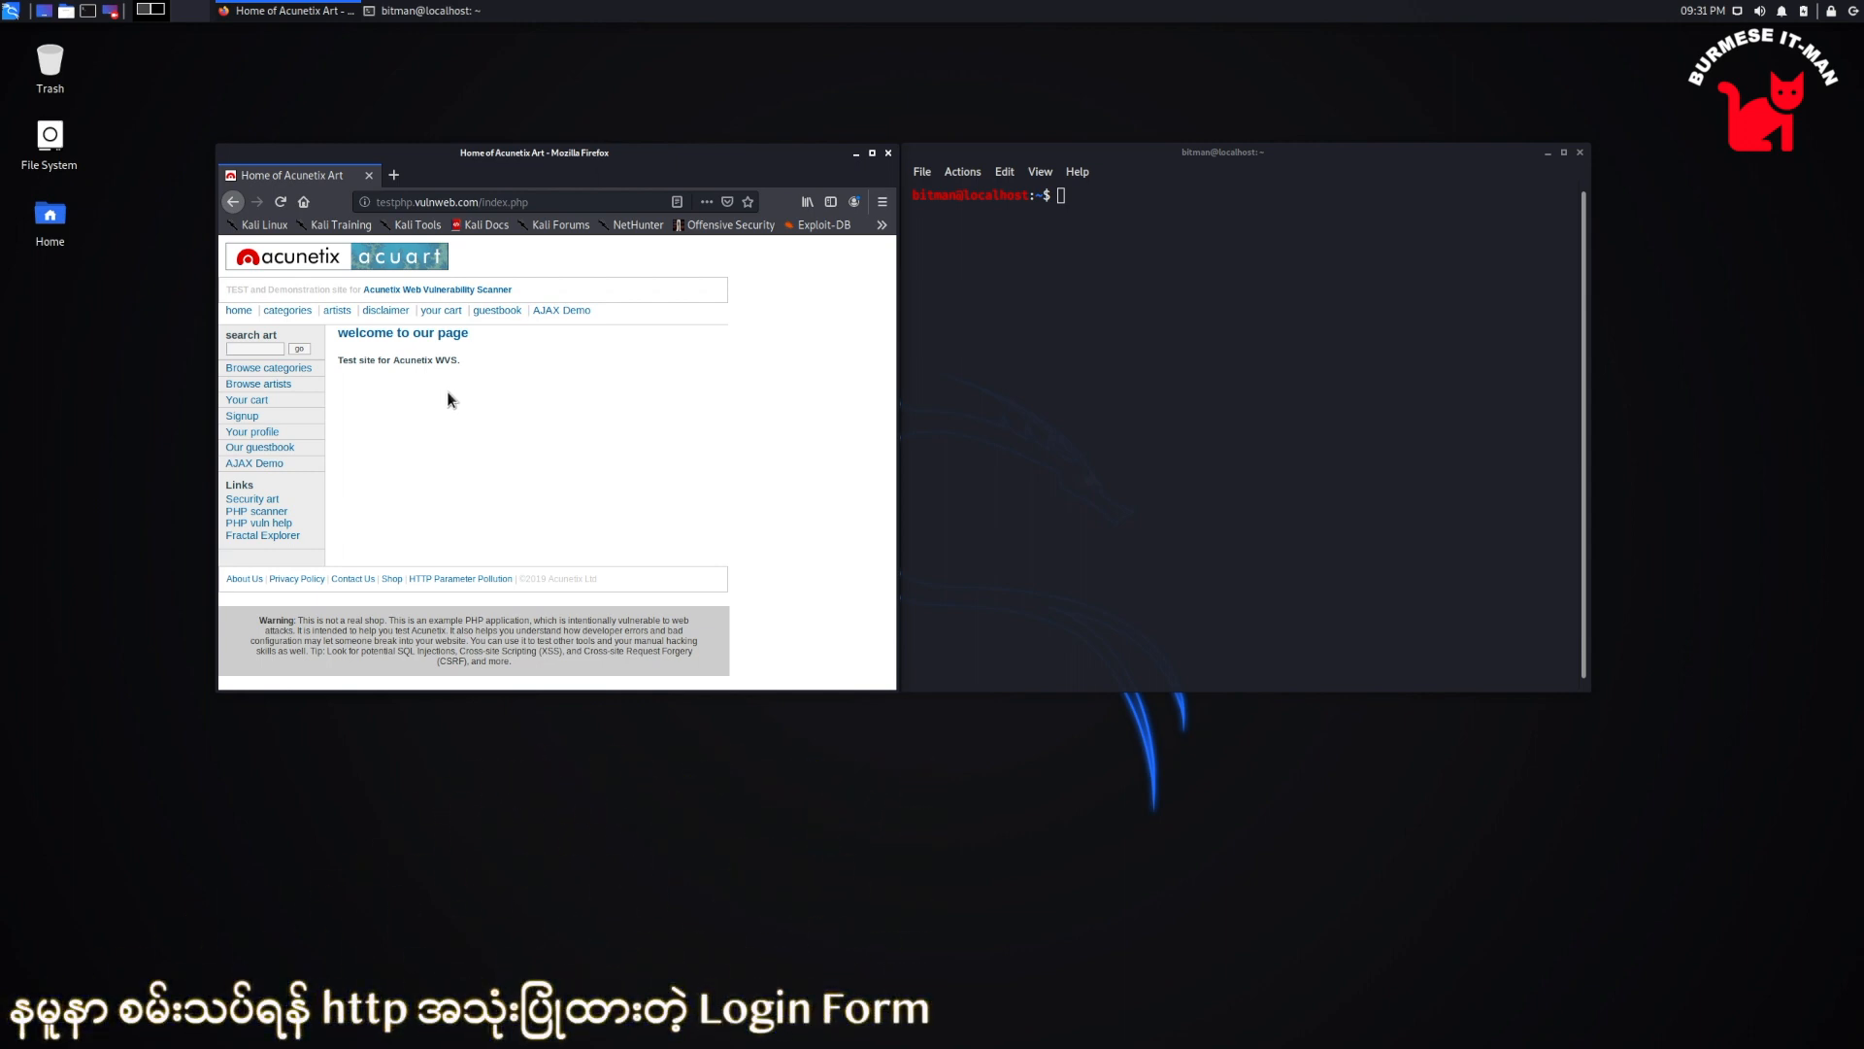
mouse_move(365, 200)
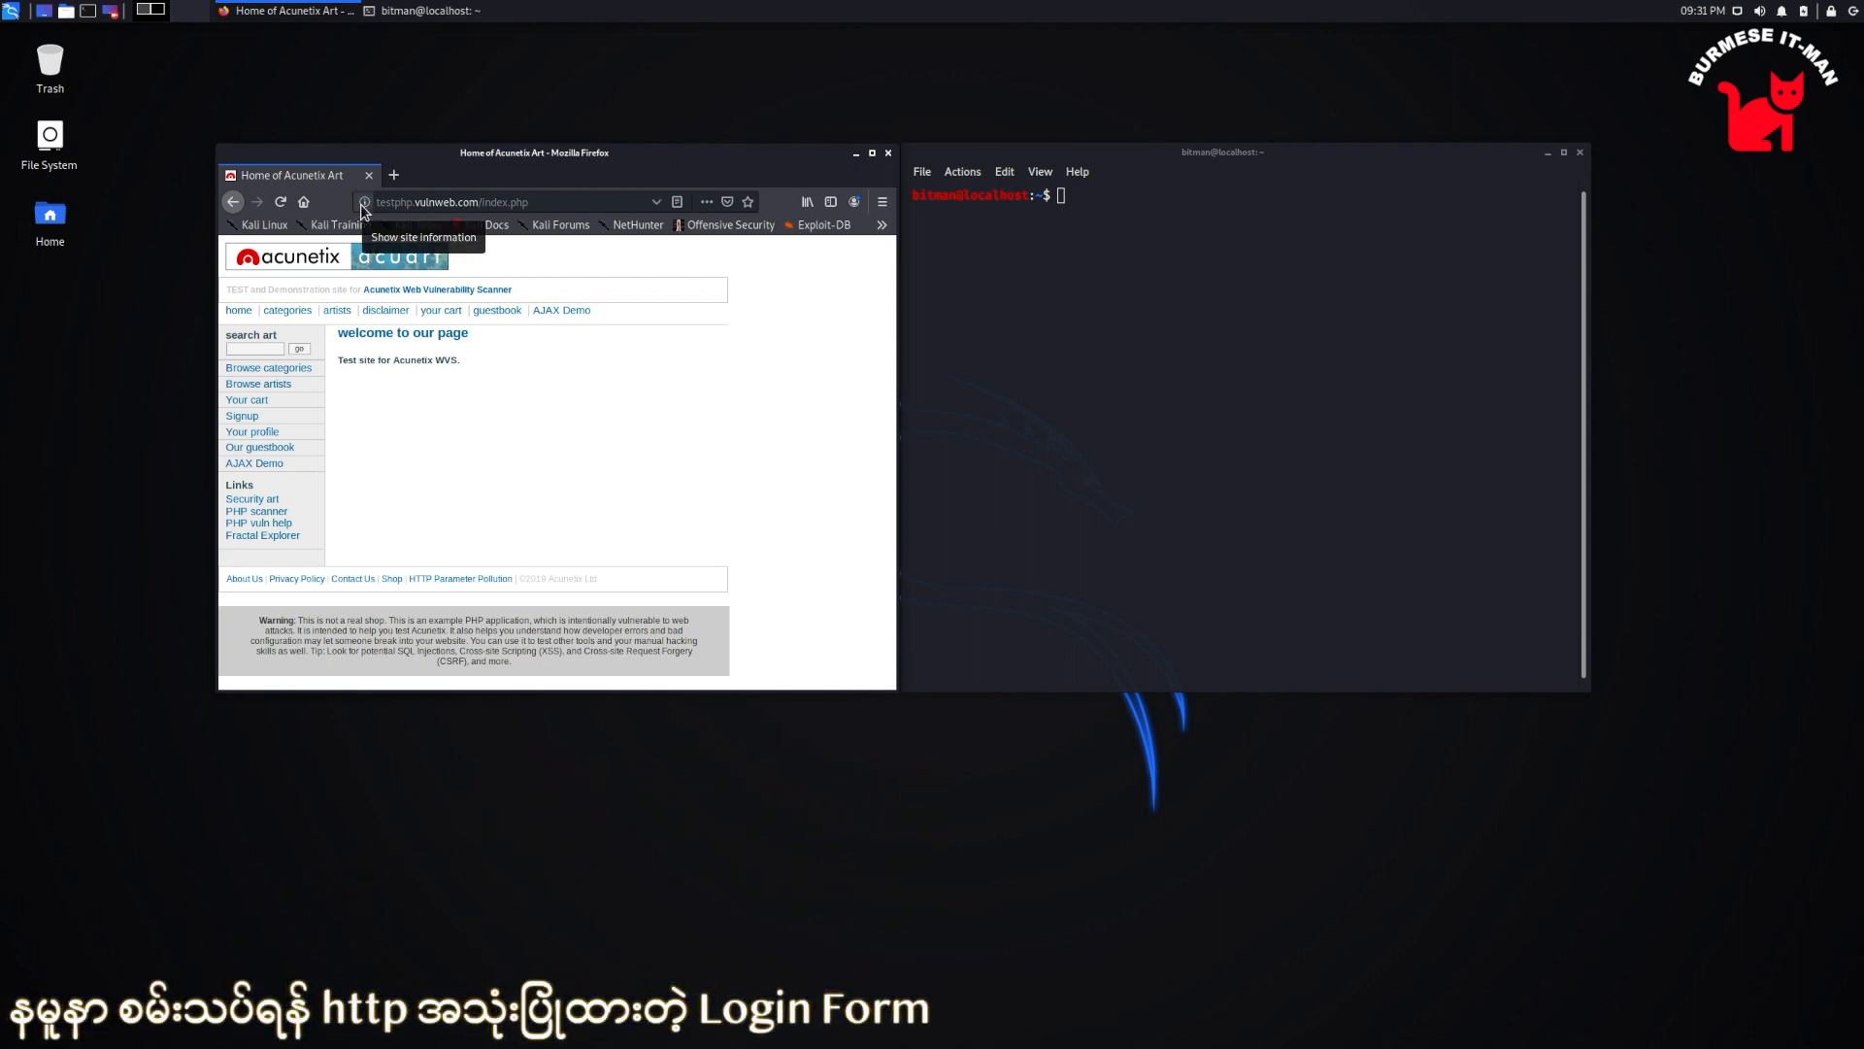
Check the vulnweb site's not-secure connection status and go to its login.php page
left_click(363, 200)
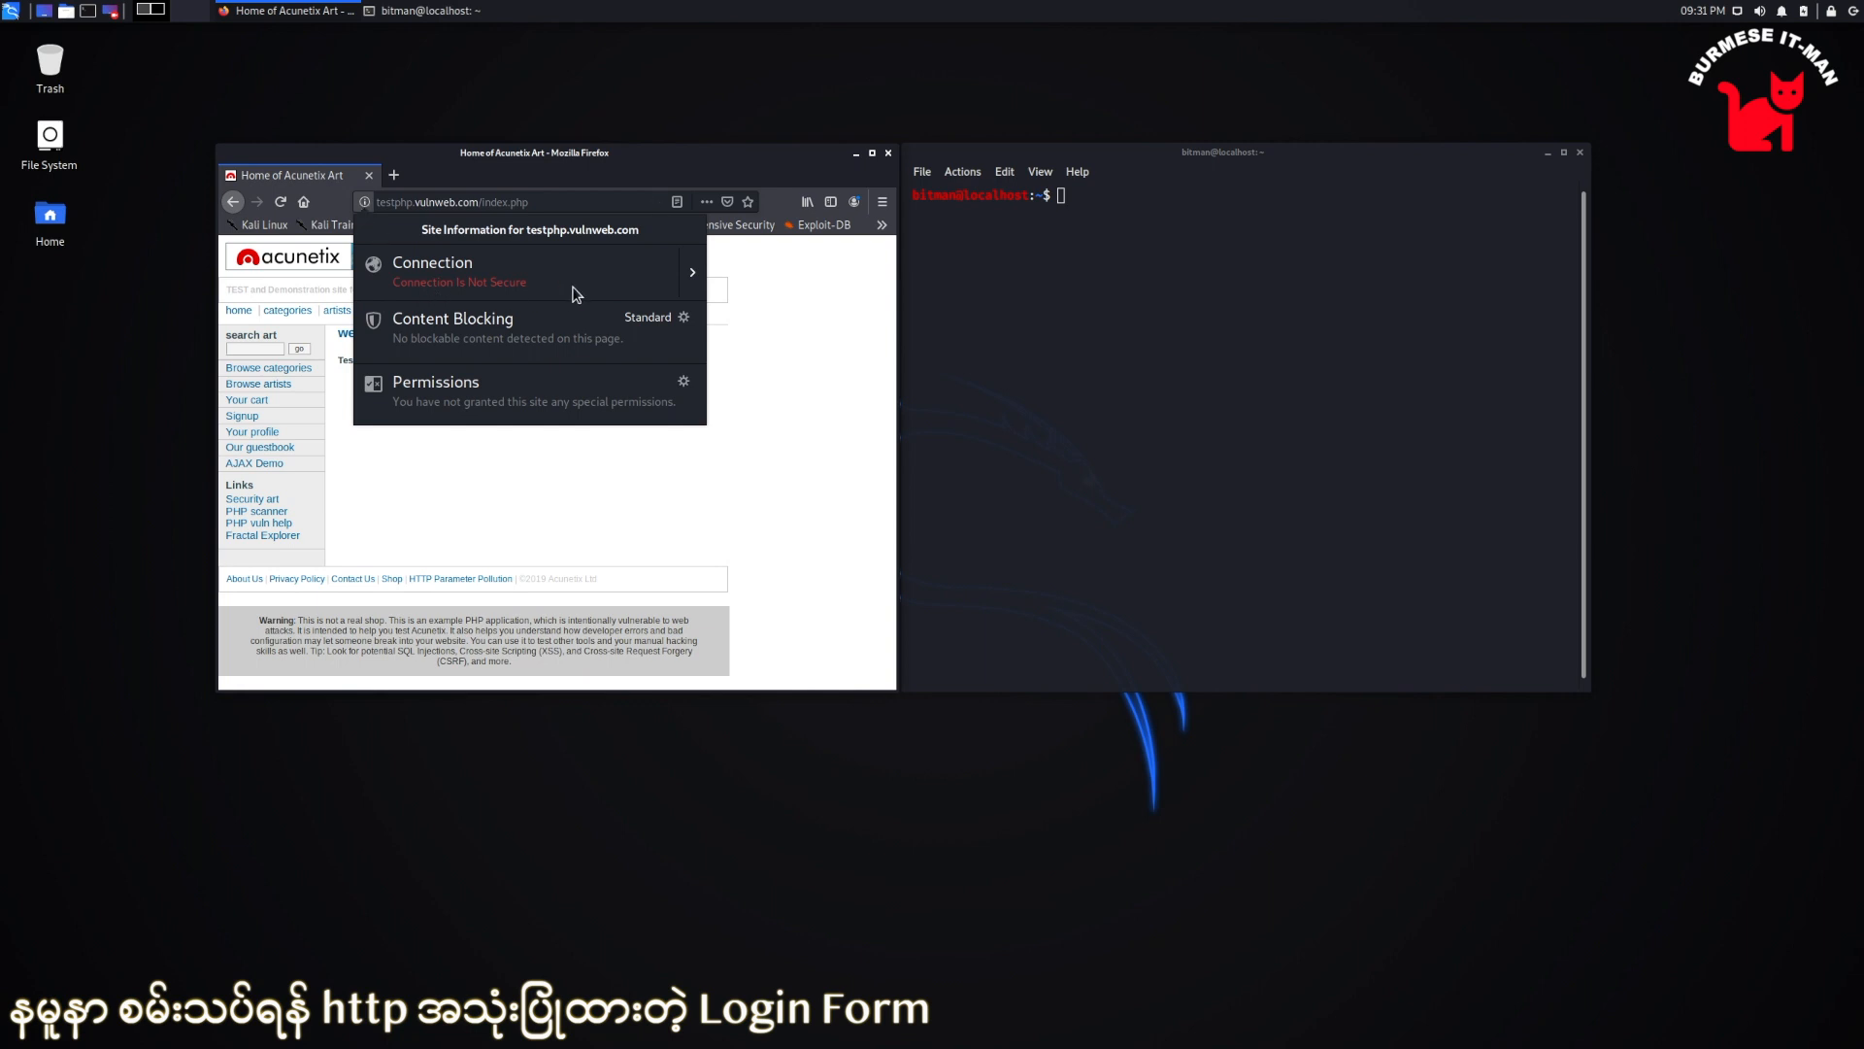
mouse_move(383, 294)
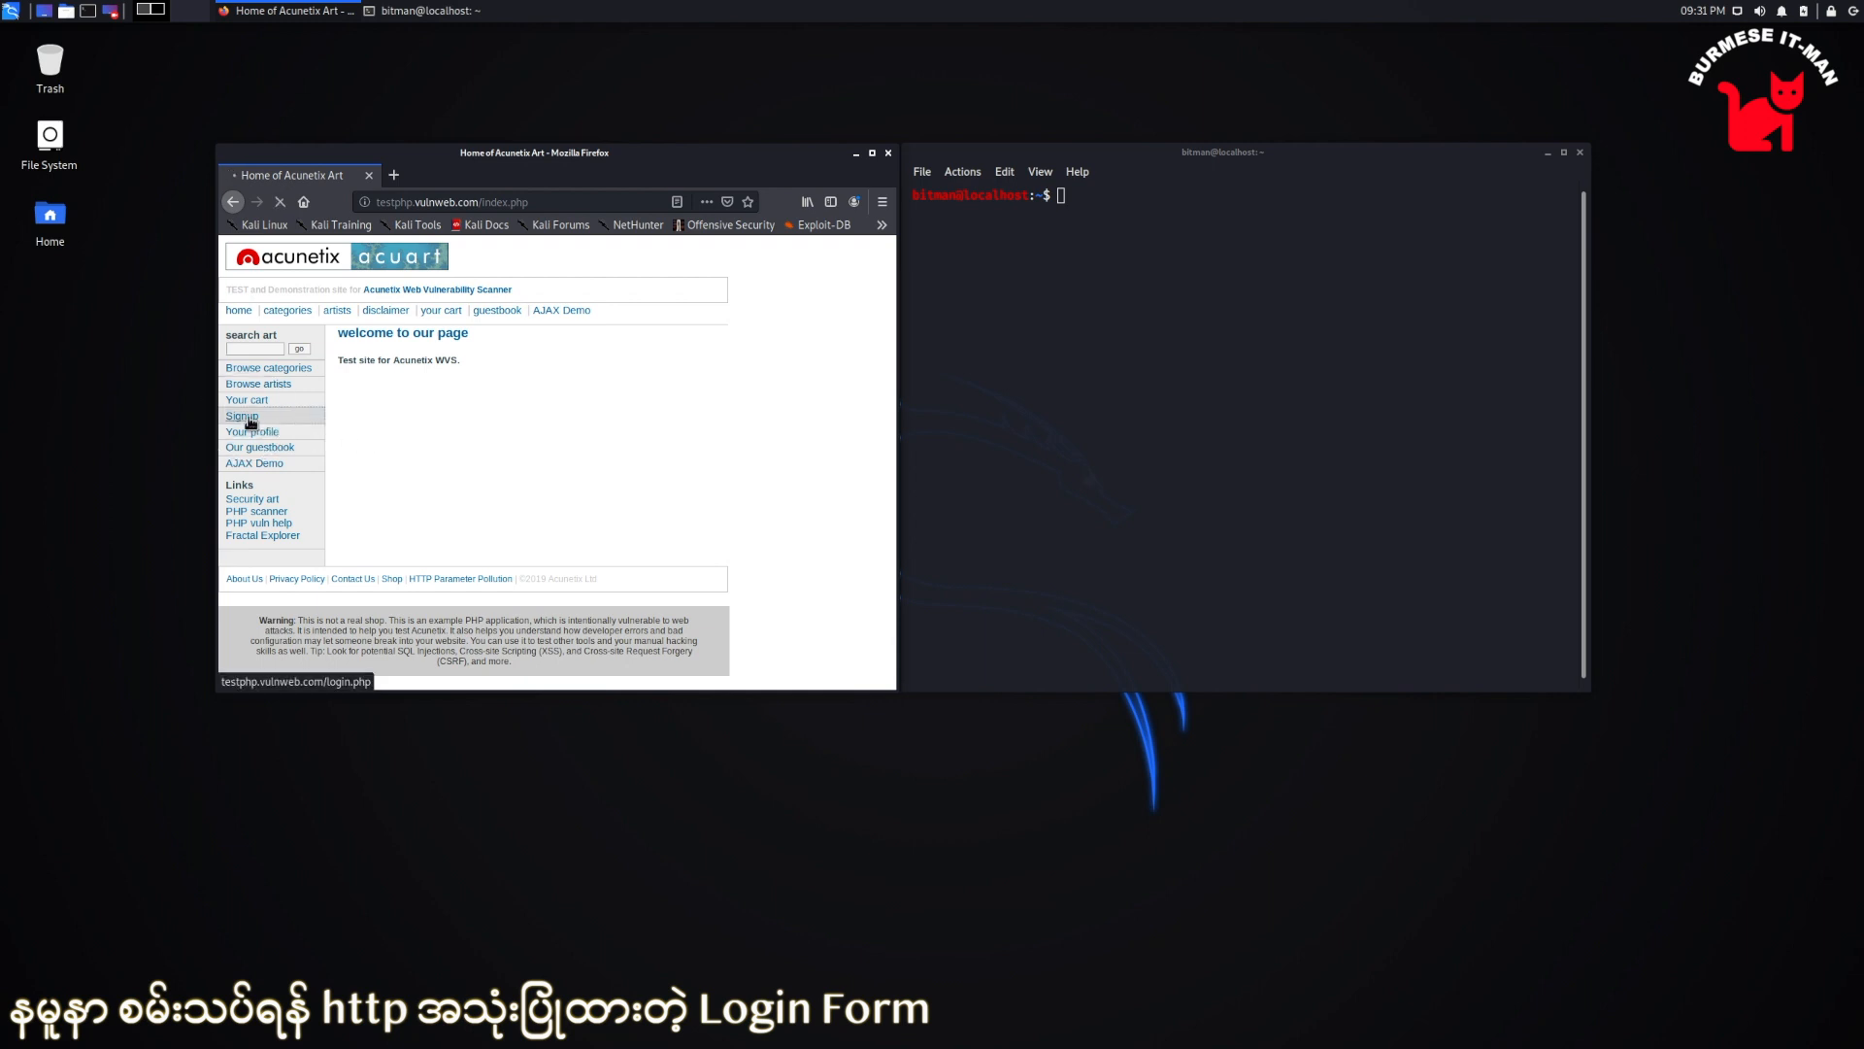
left_click(241, 415)
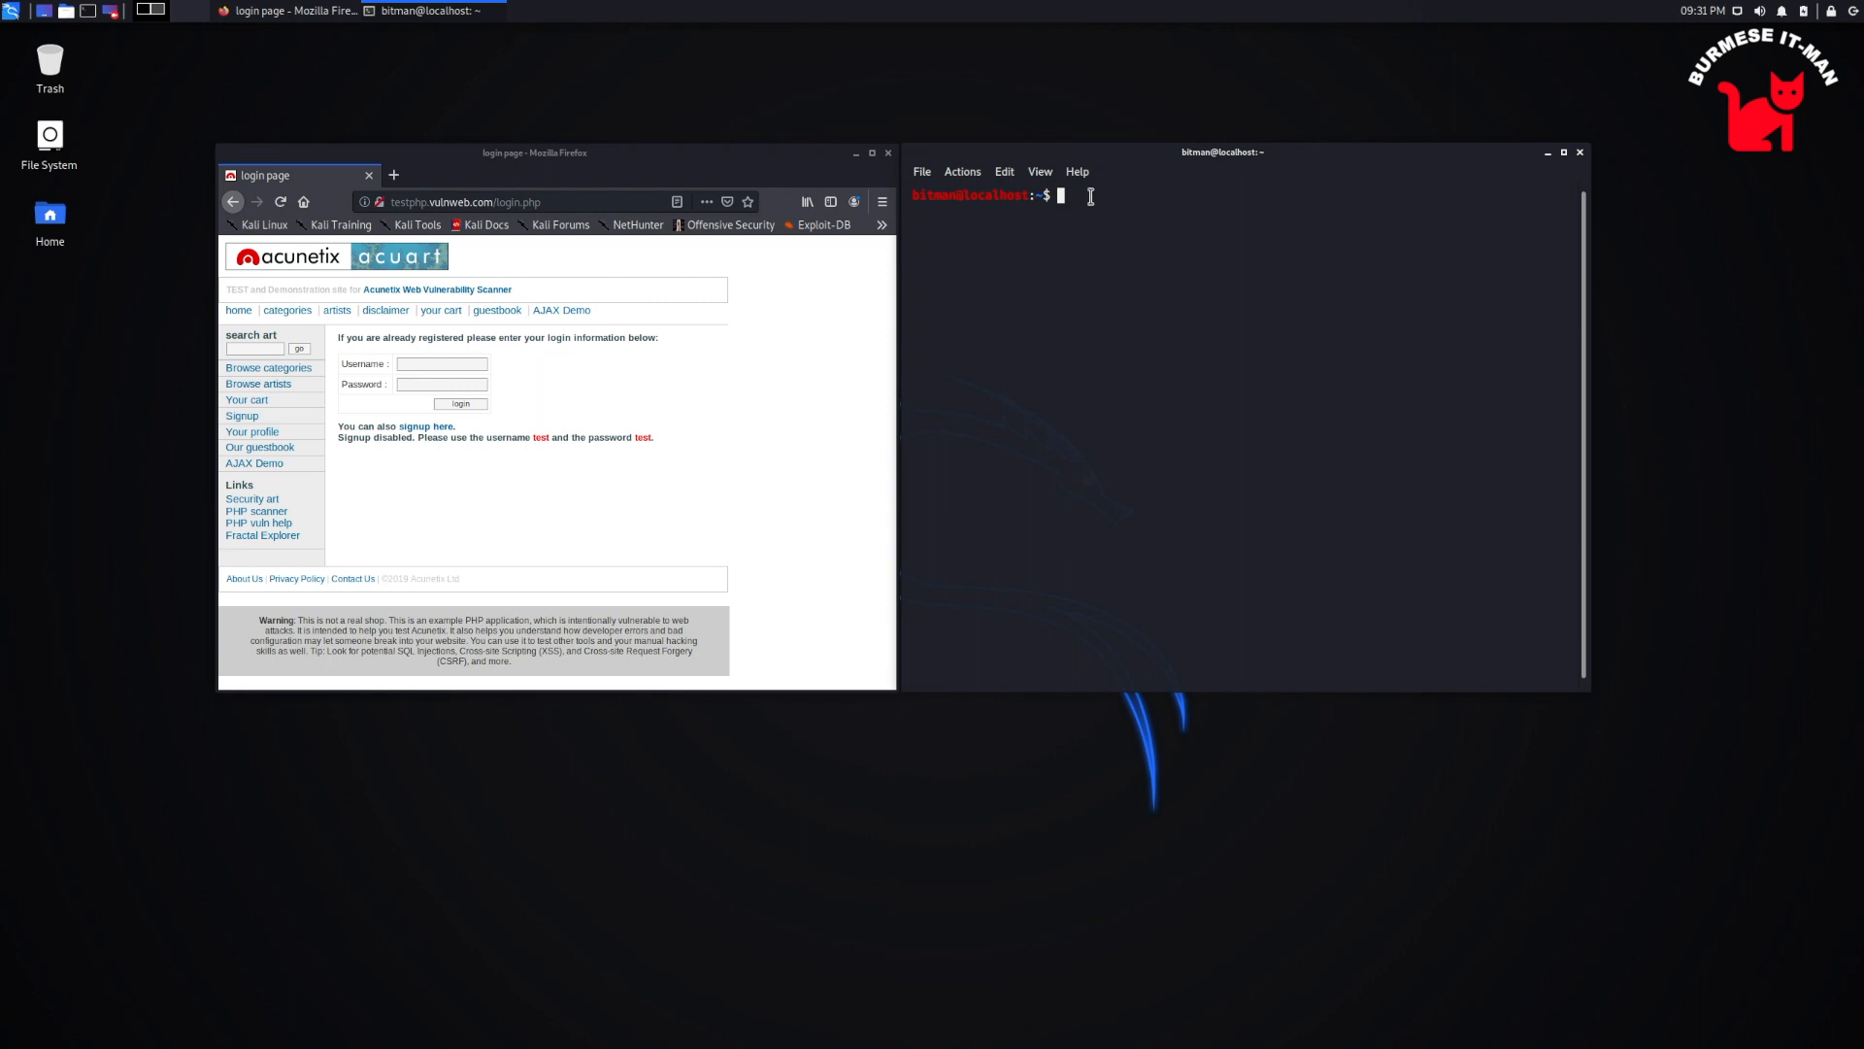
Launch Wireshark via 'sudo wireshark' and begin a live capture on eth0
type("sudo")
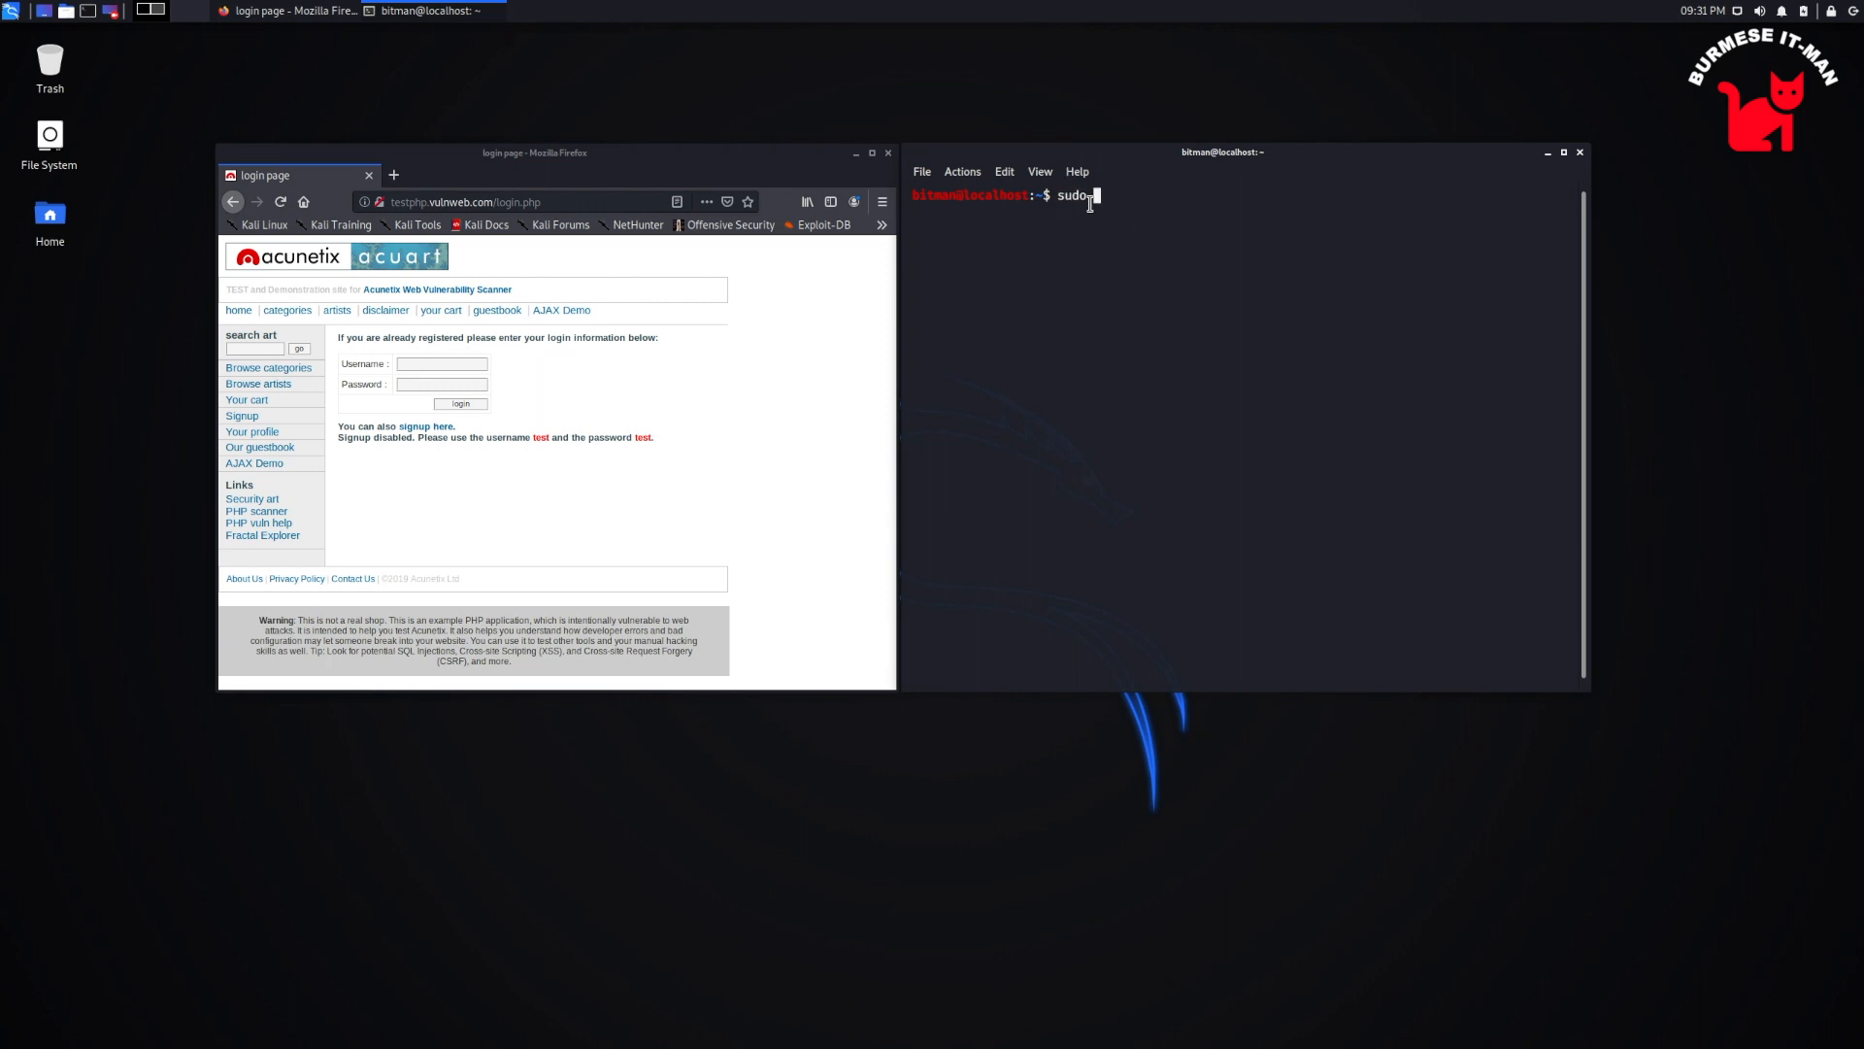
type("wireshark")
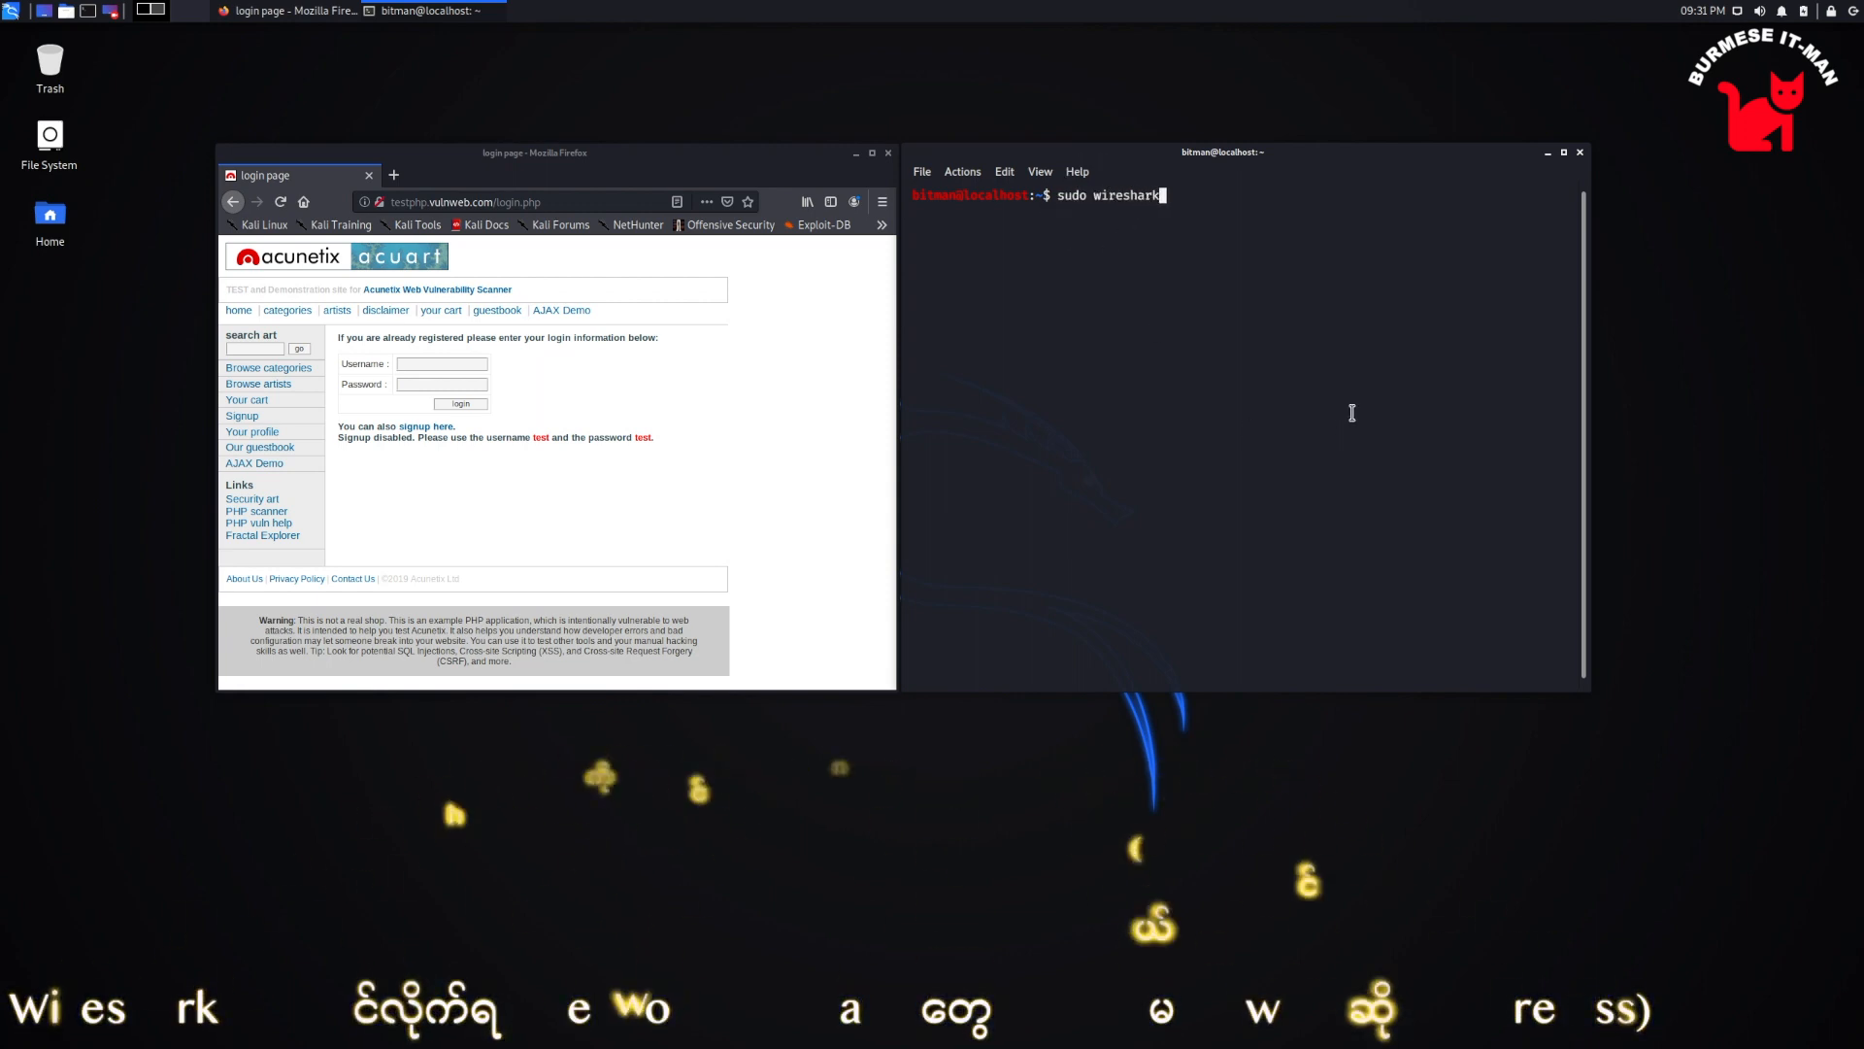
key("Return")
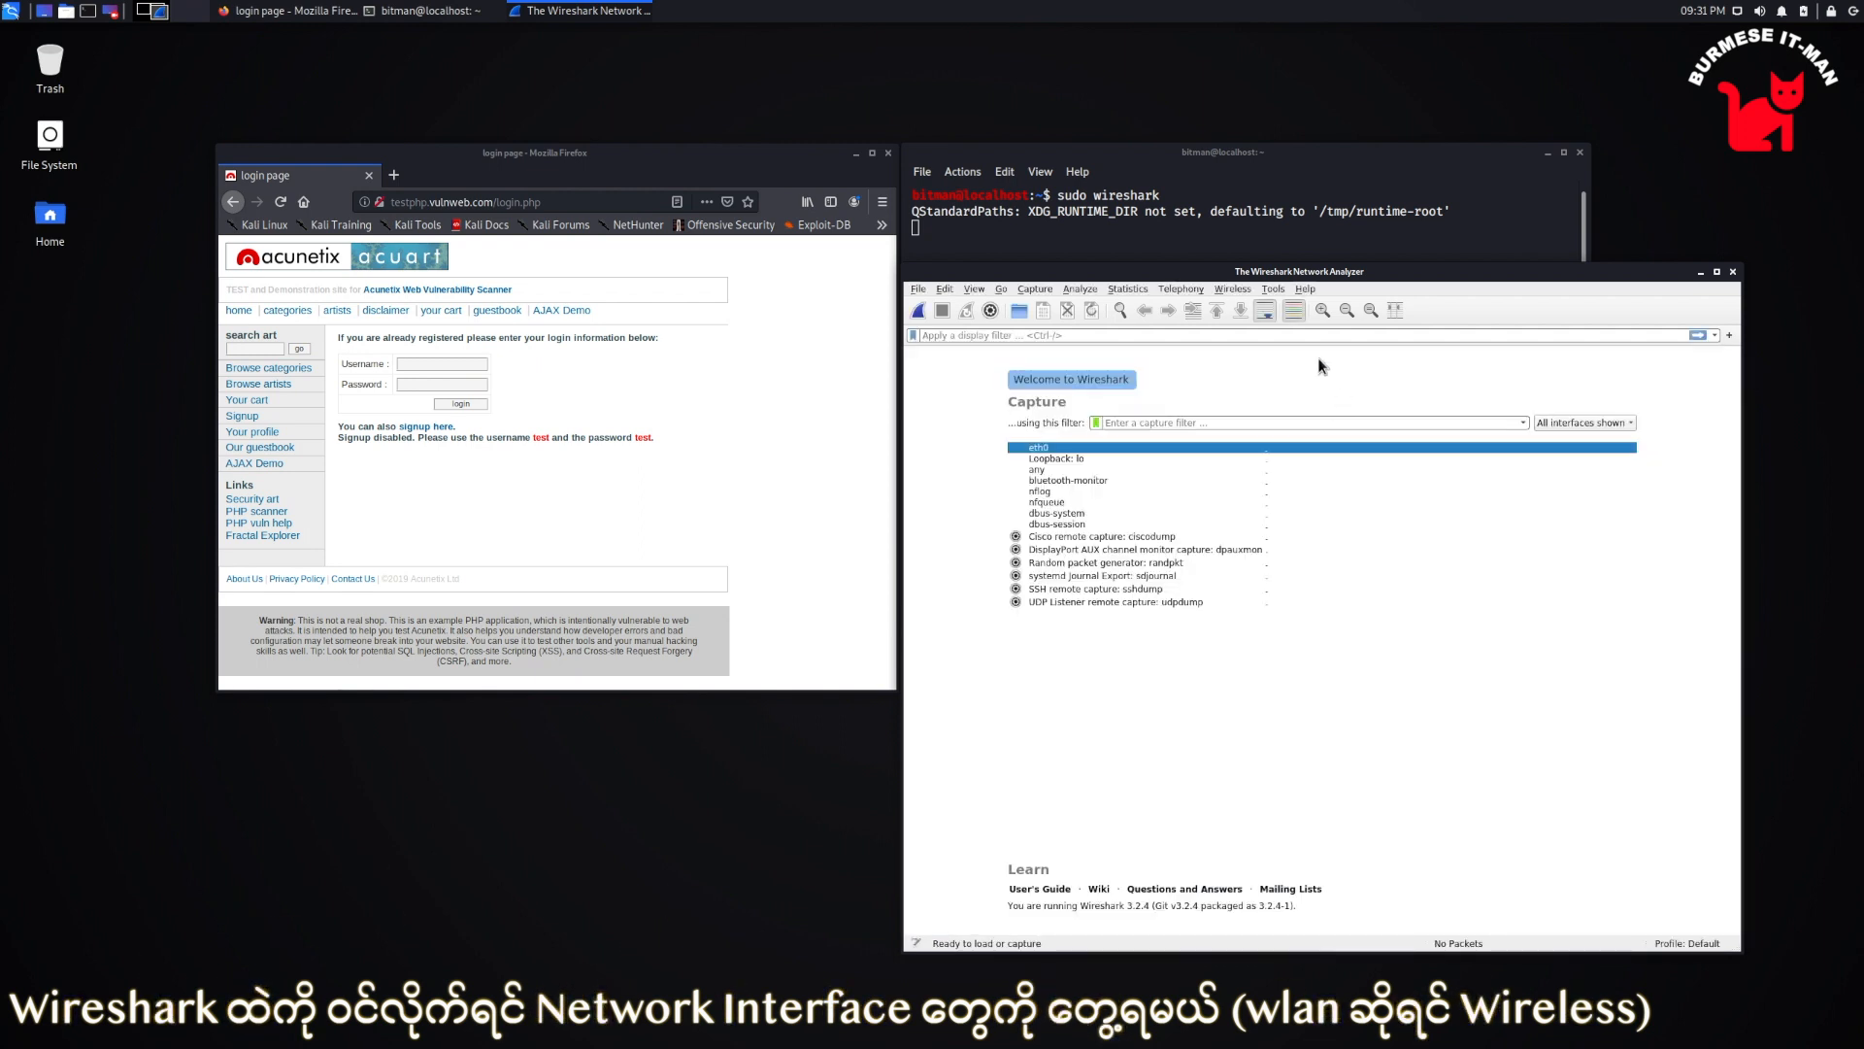
mouse_move(1305, 286)
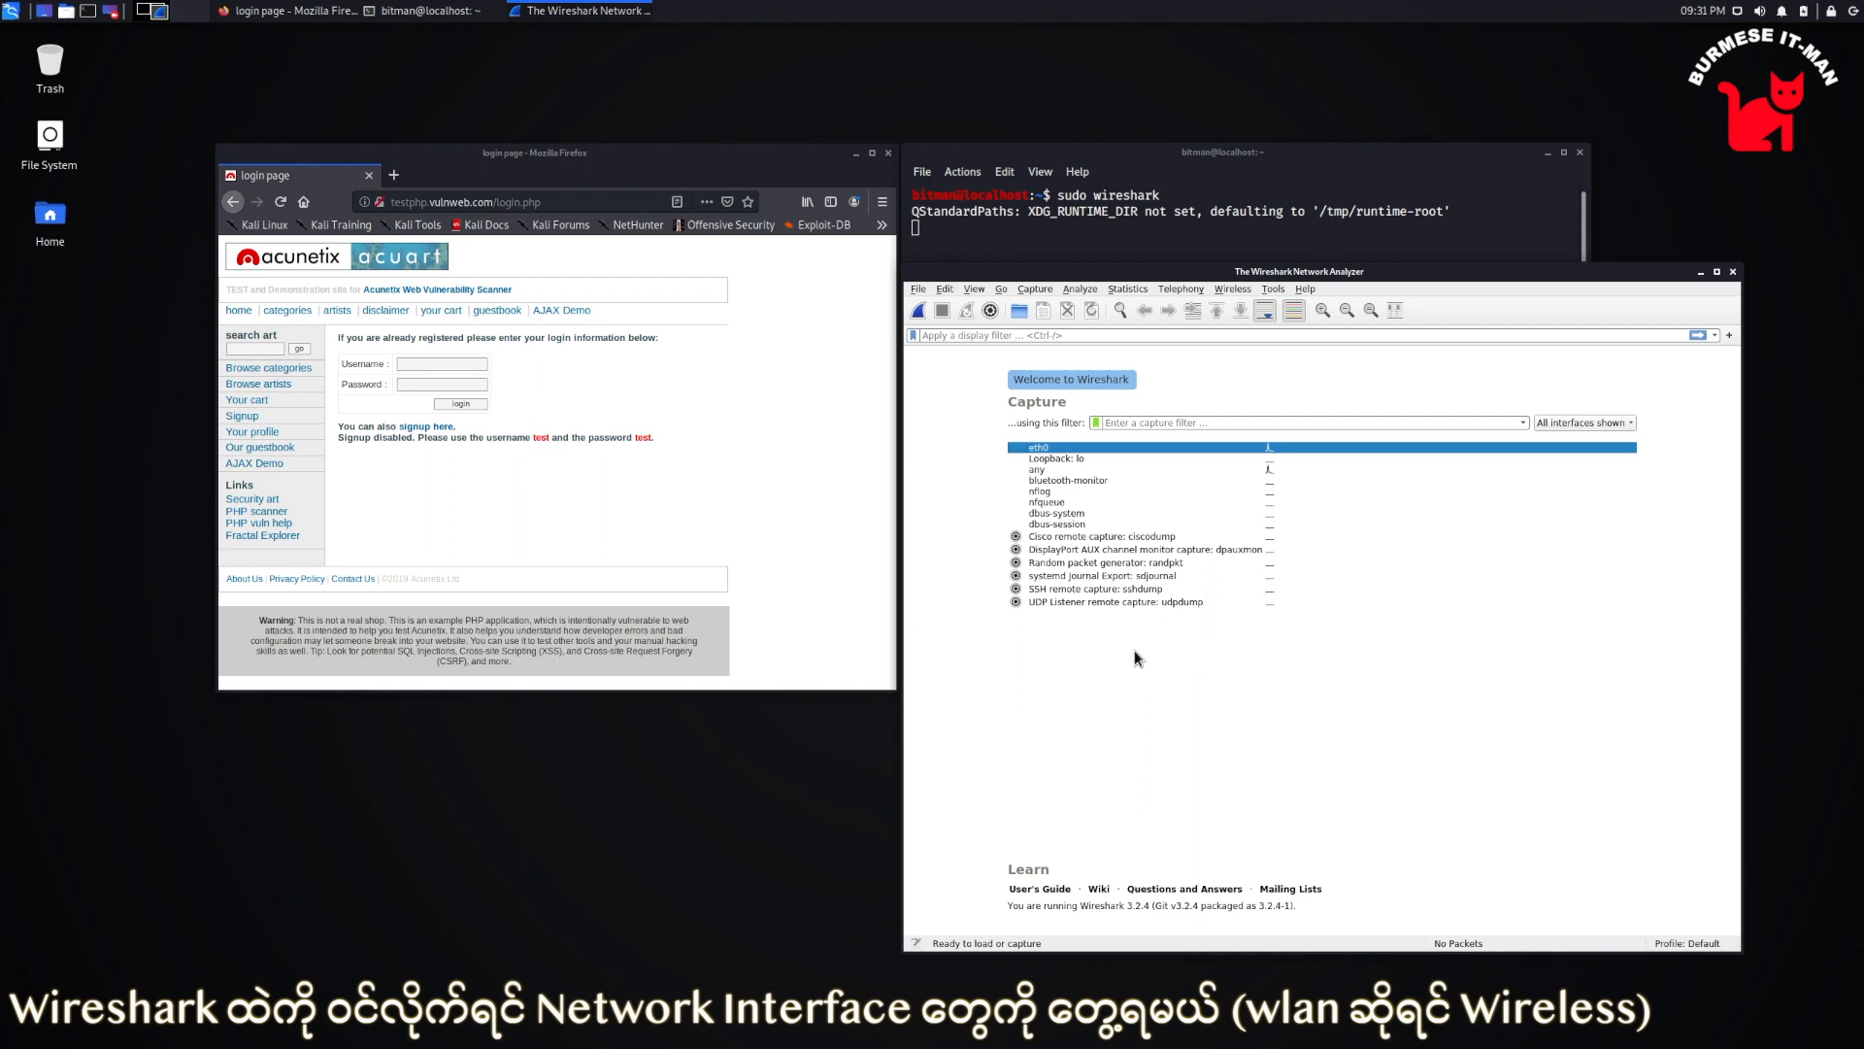
mouse_move(1043, 429)
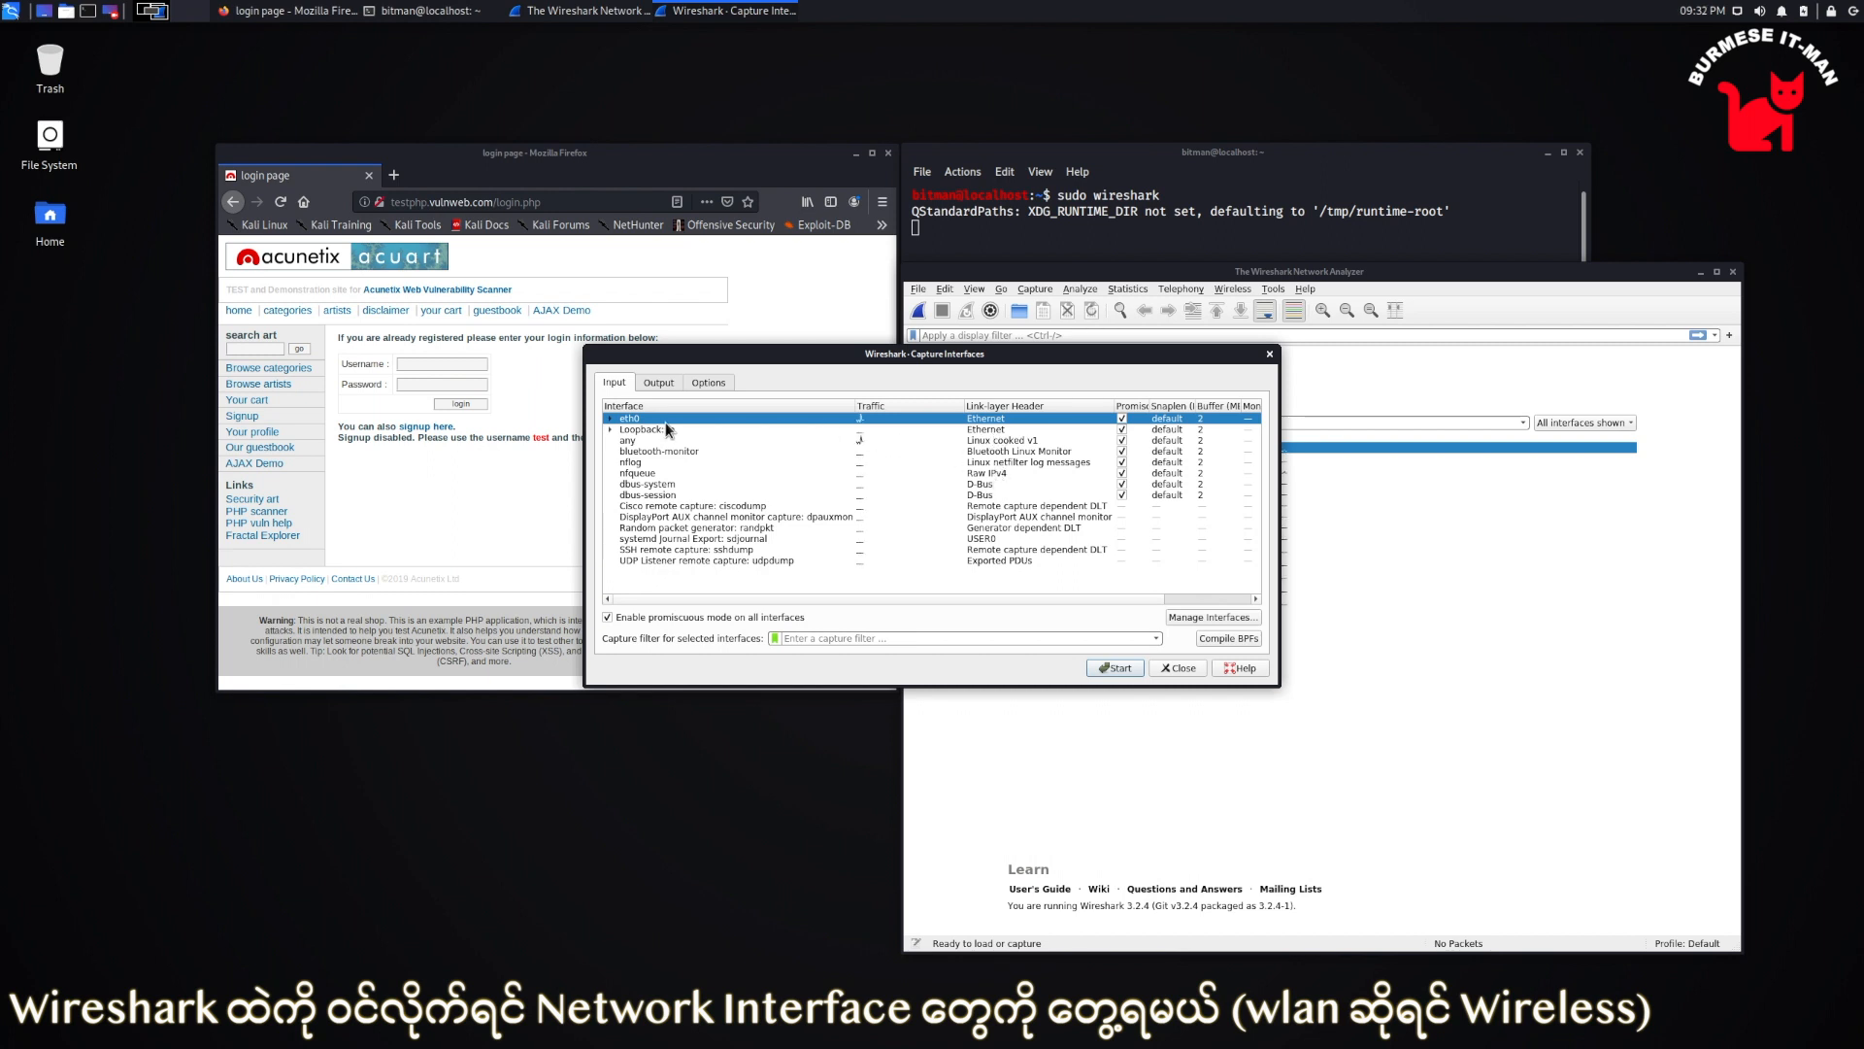
left_click(1177, 666)
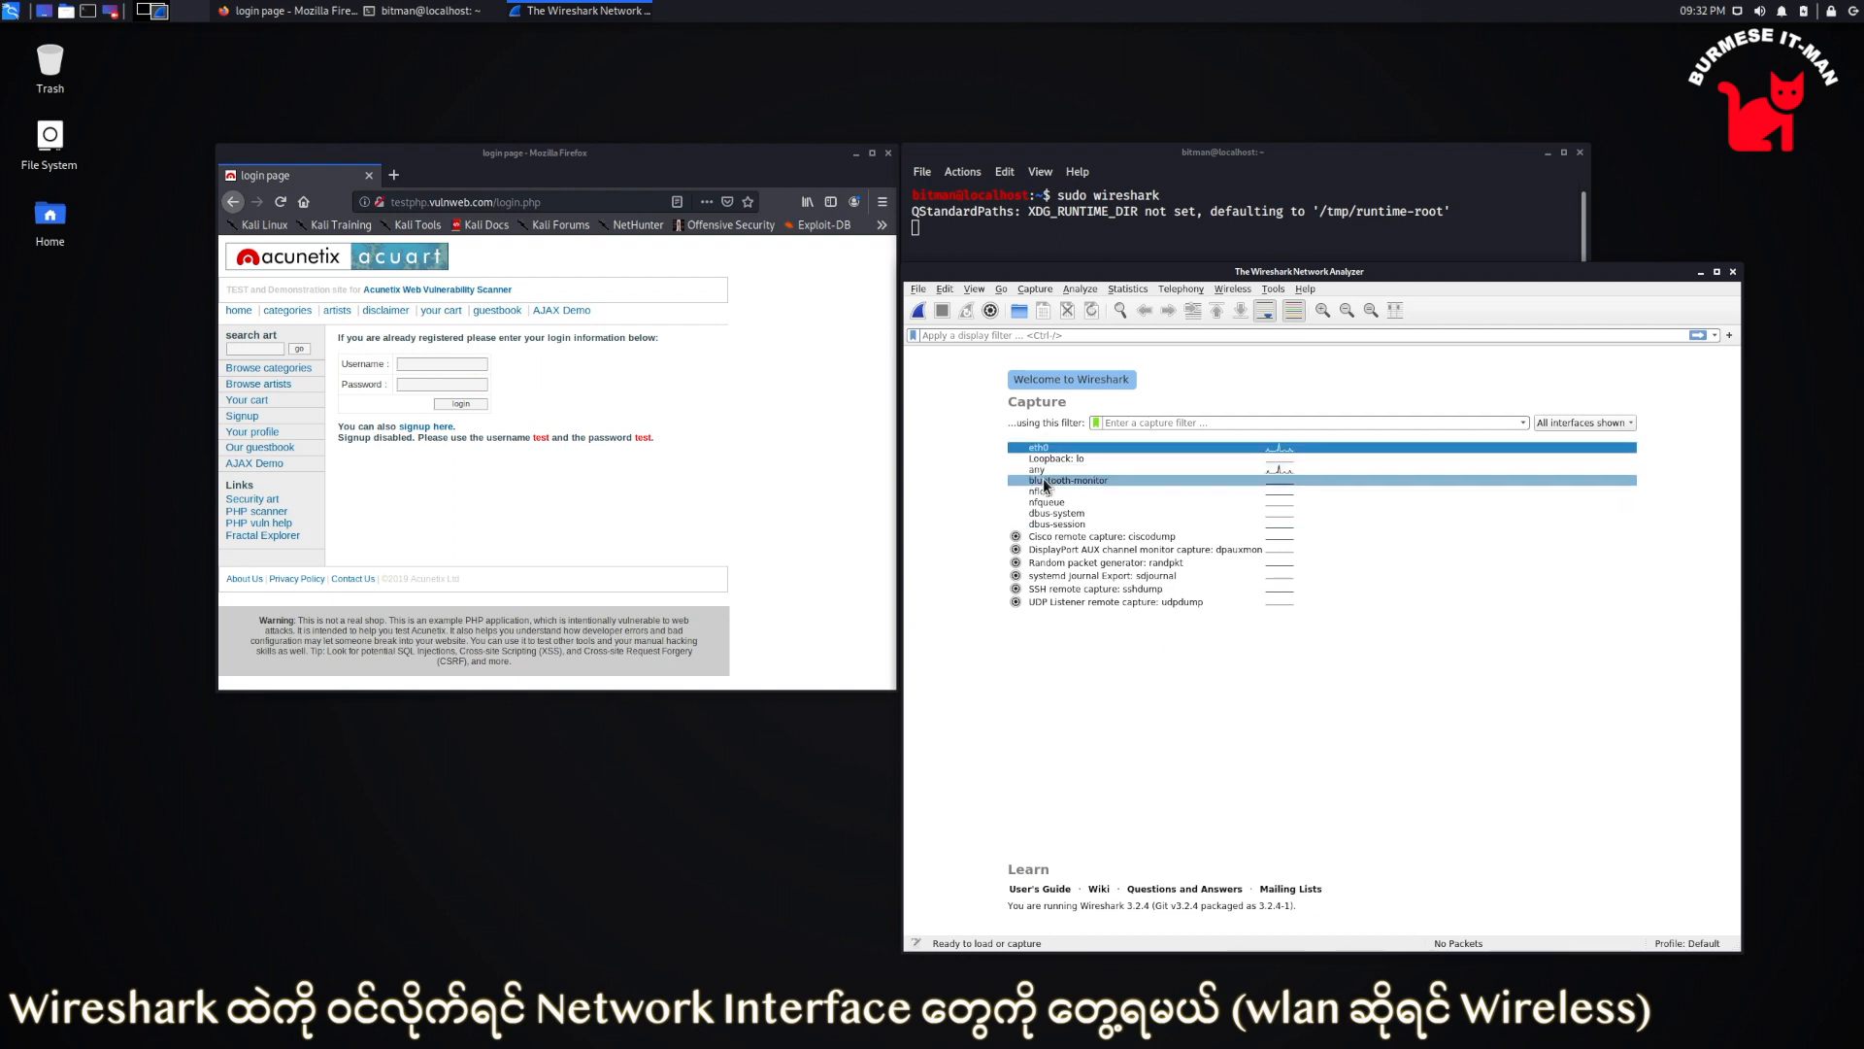
mouse_move(1037, 448)
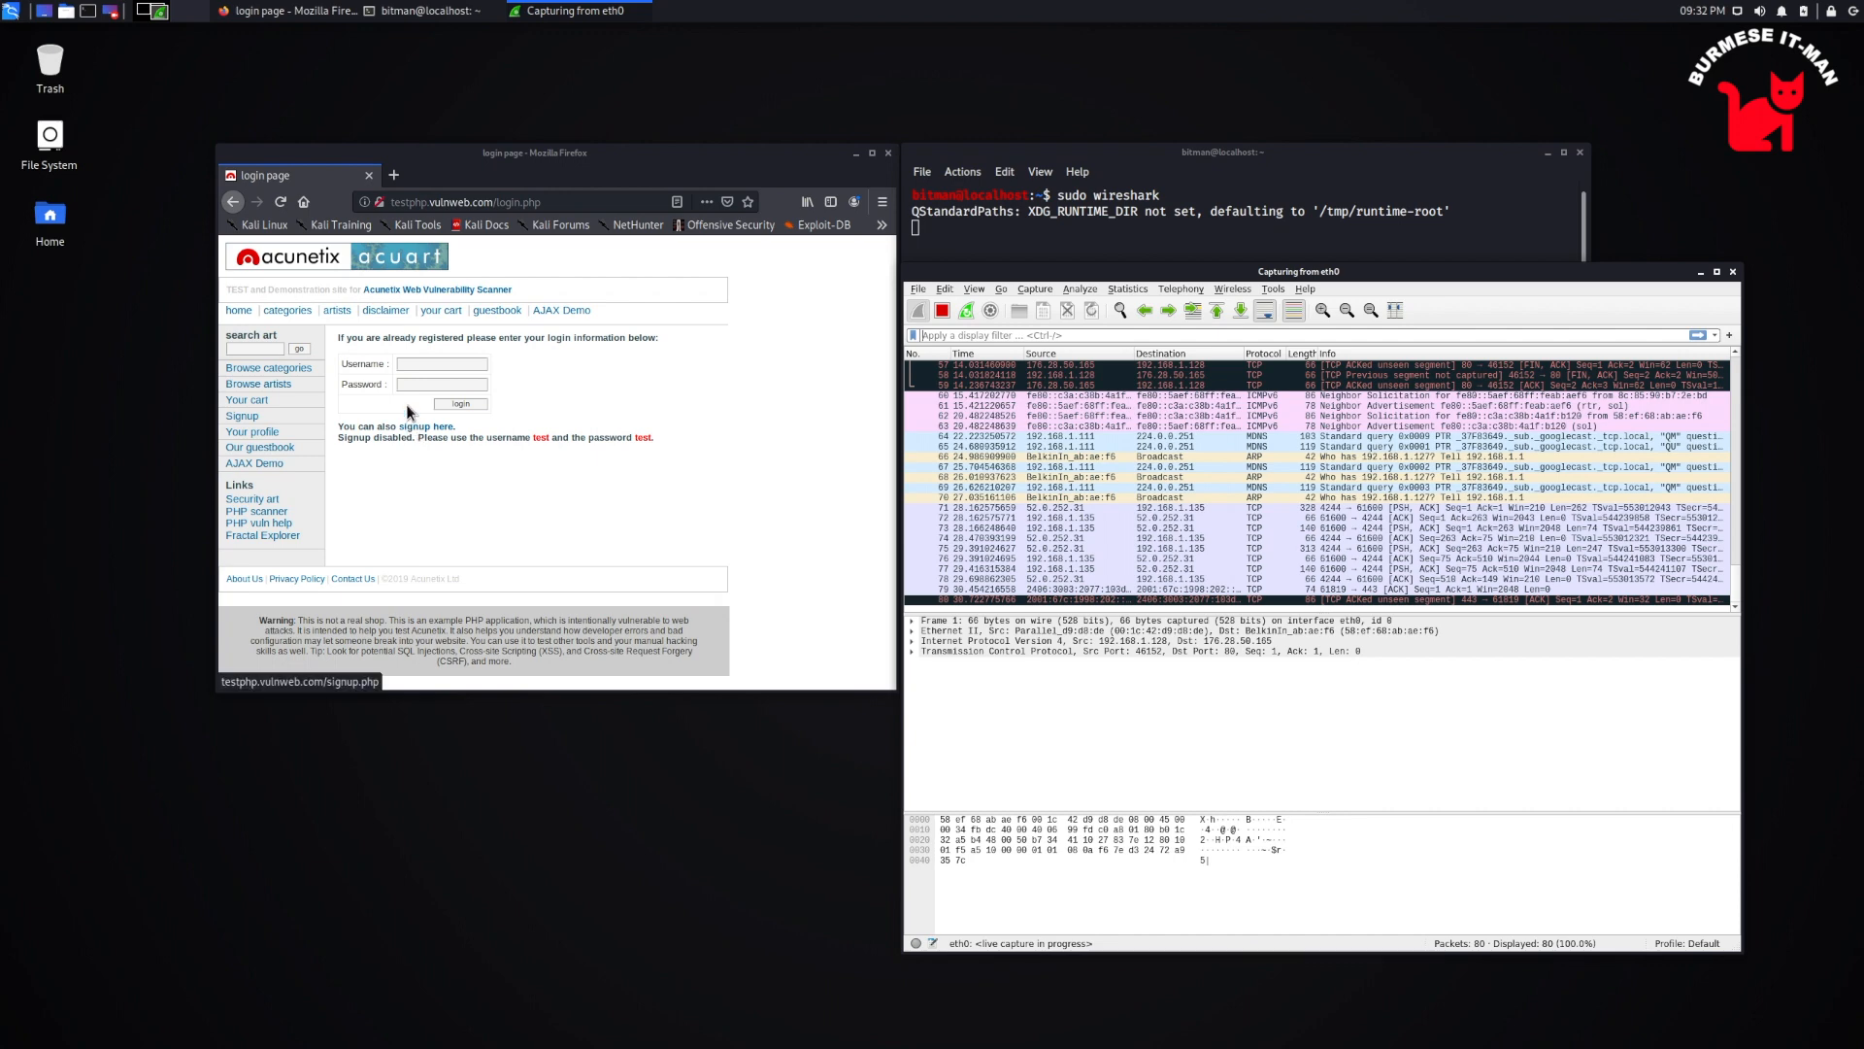
Submit the test username and password on the login form and decline saving the login
left_click(443, 363)
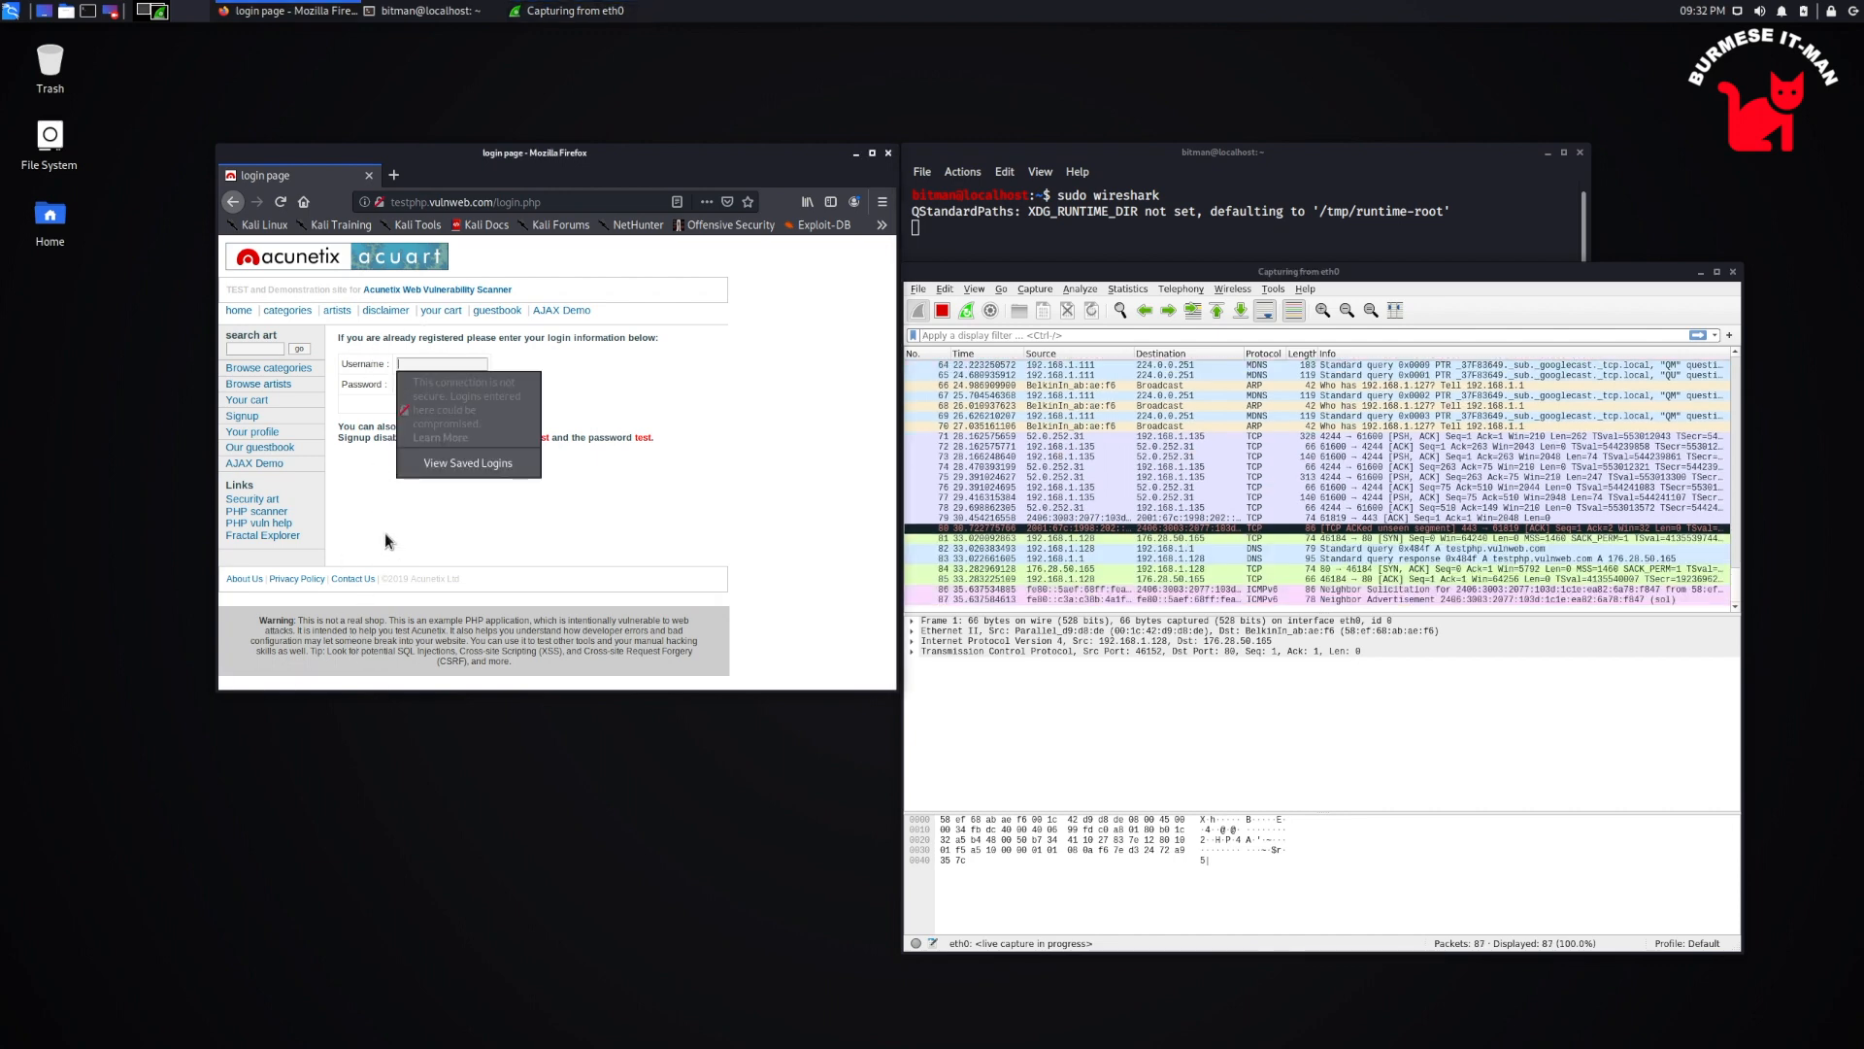
type("testusername")
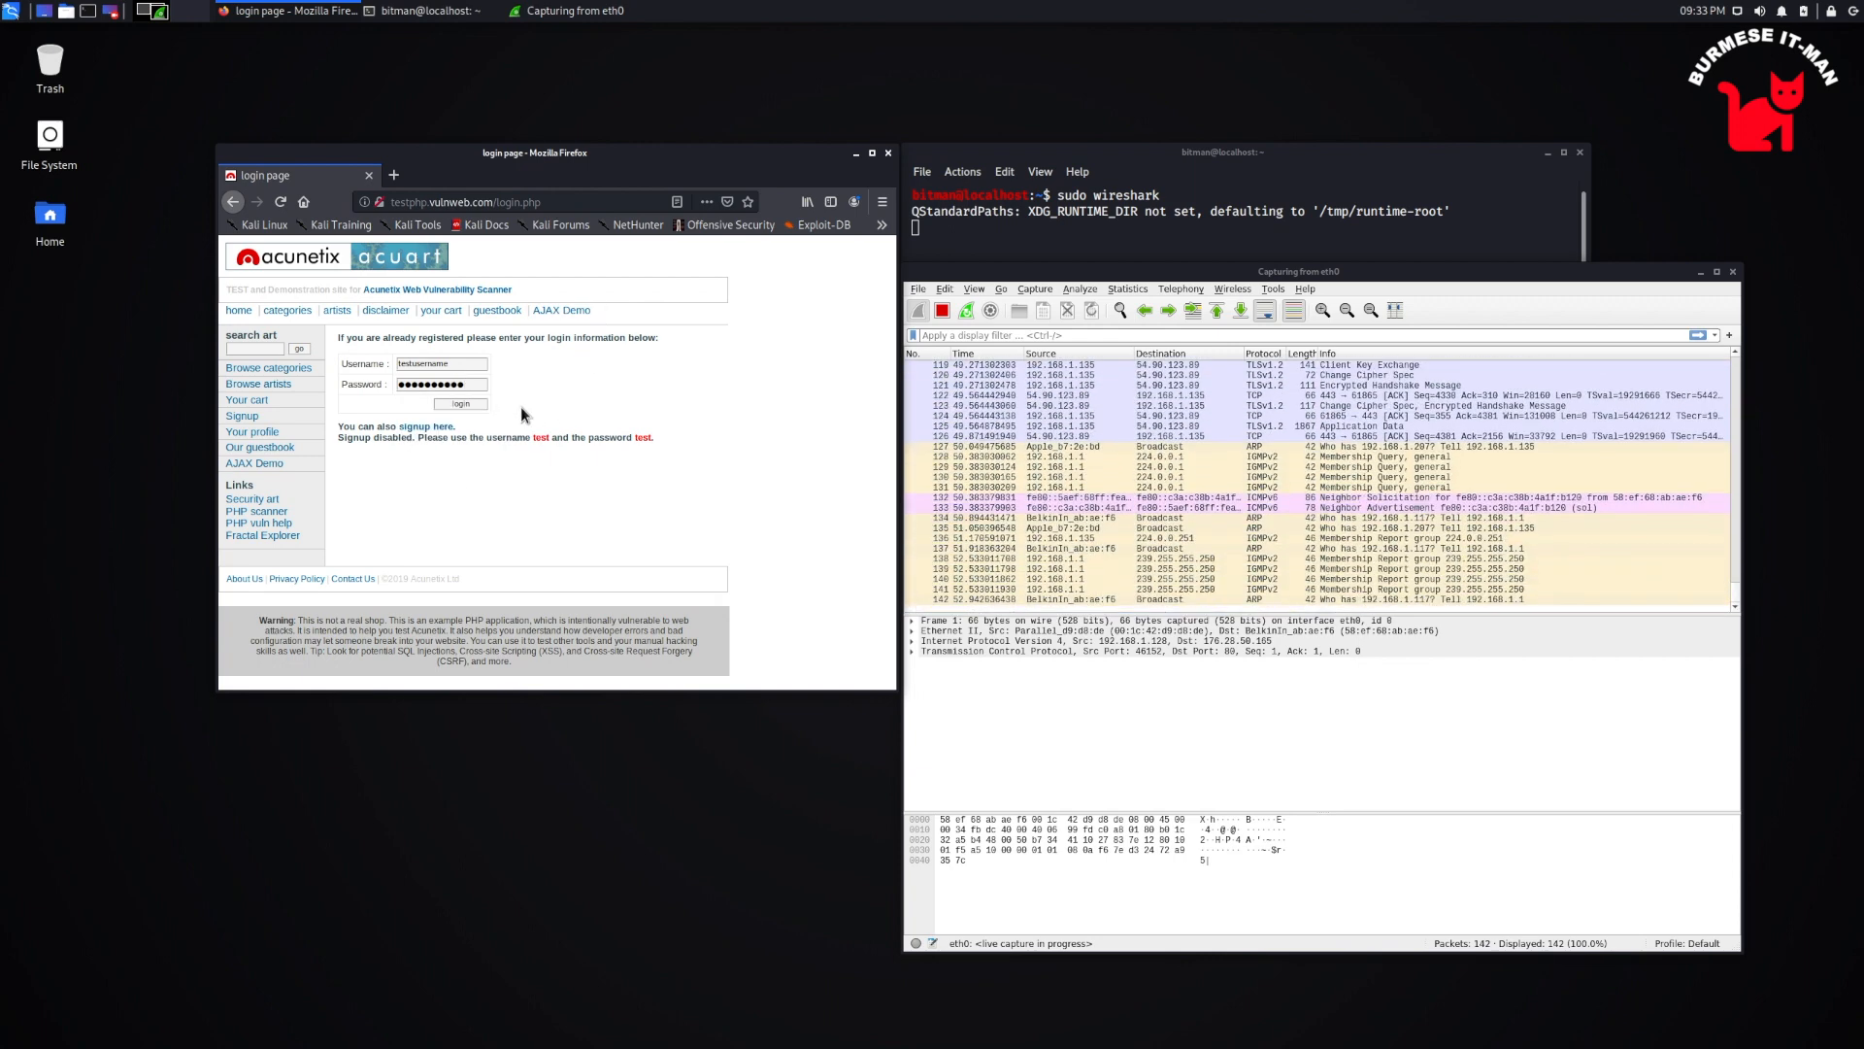
left_click(460, 403)
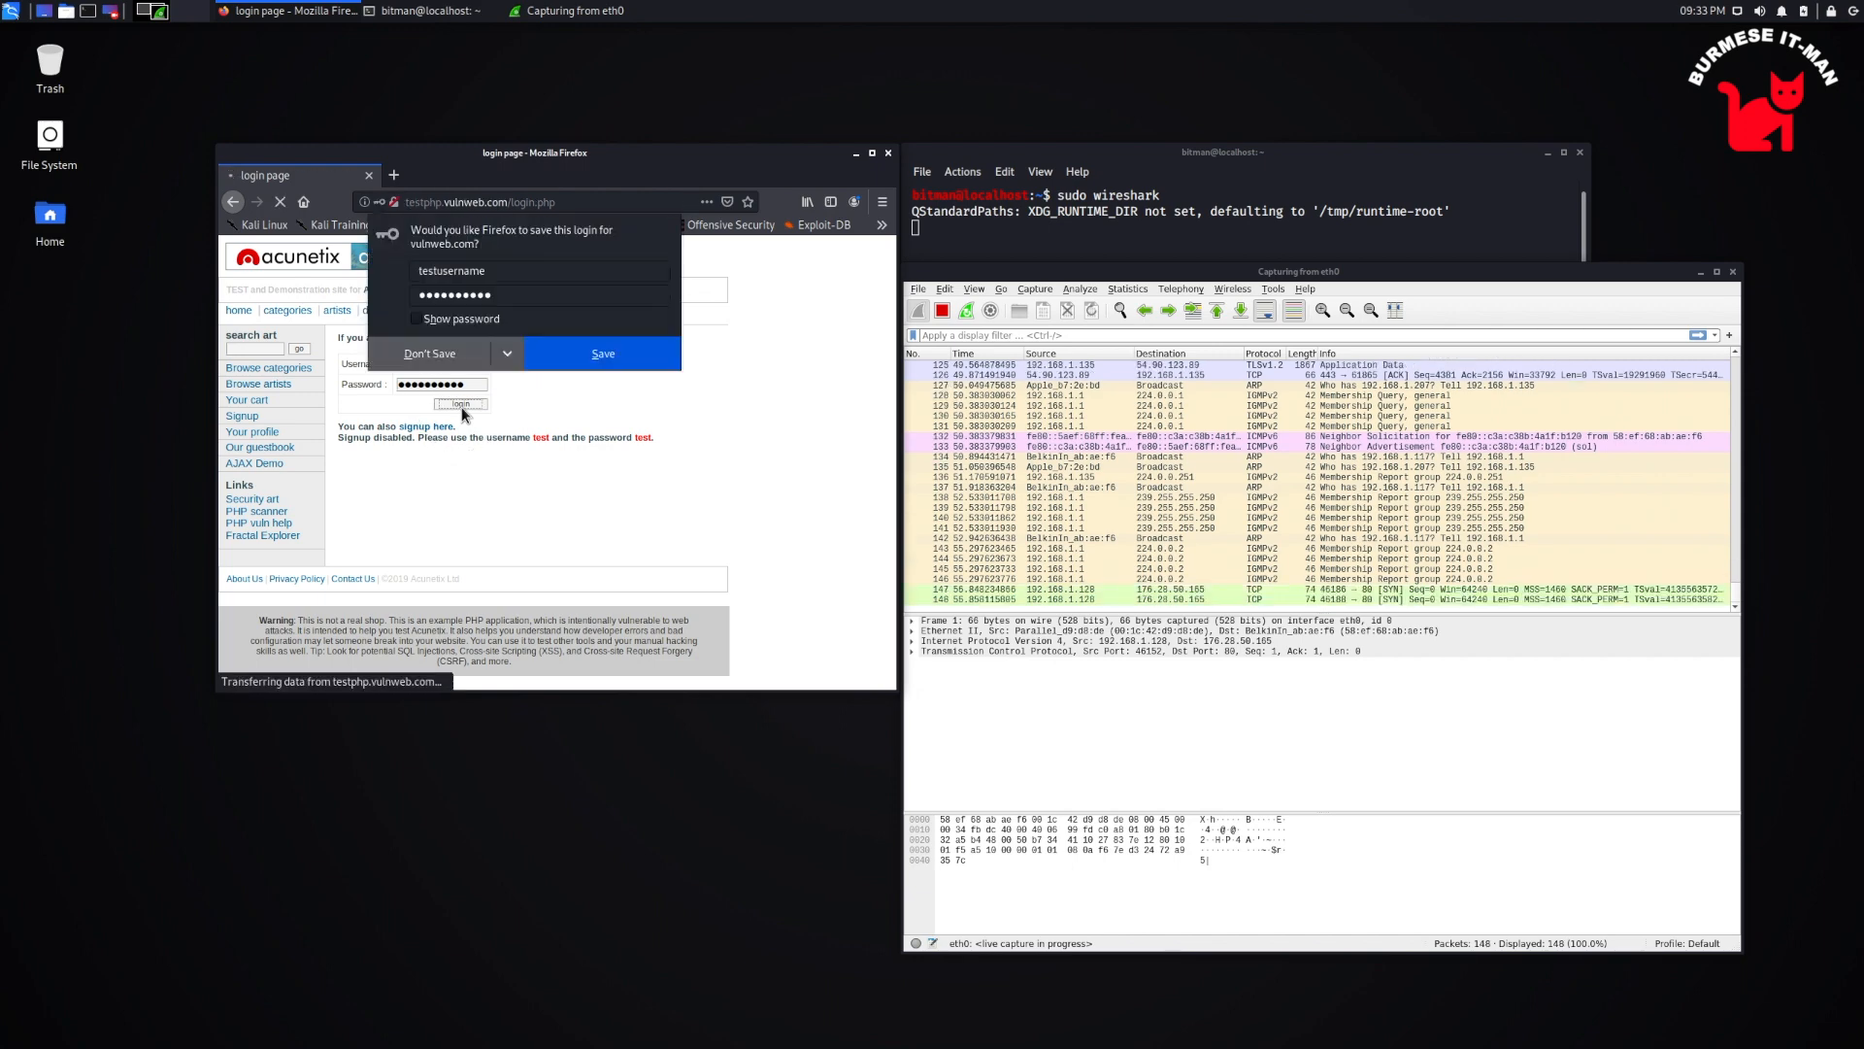
left_click(429, 354)
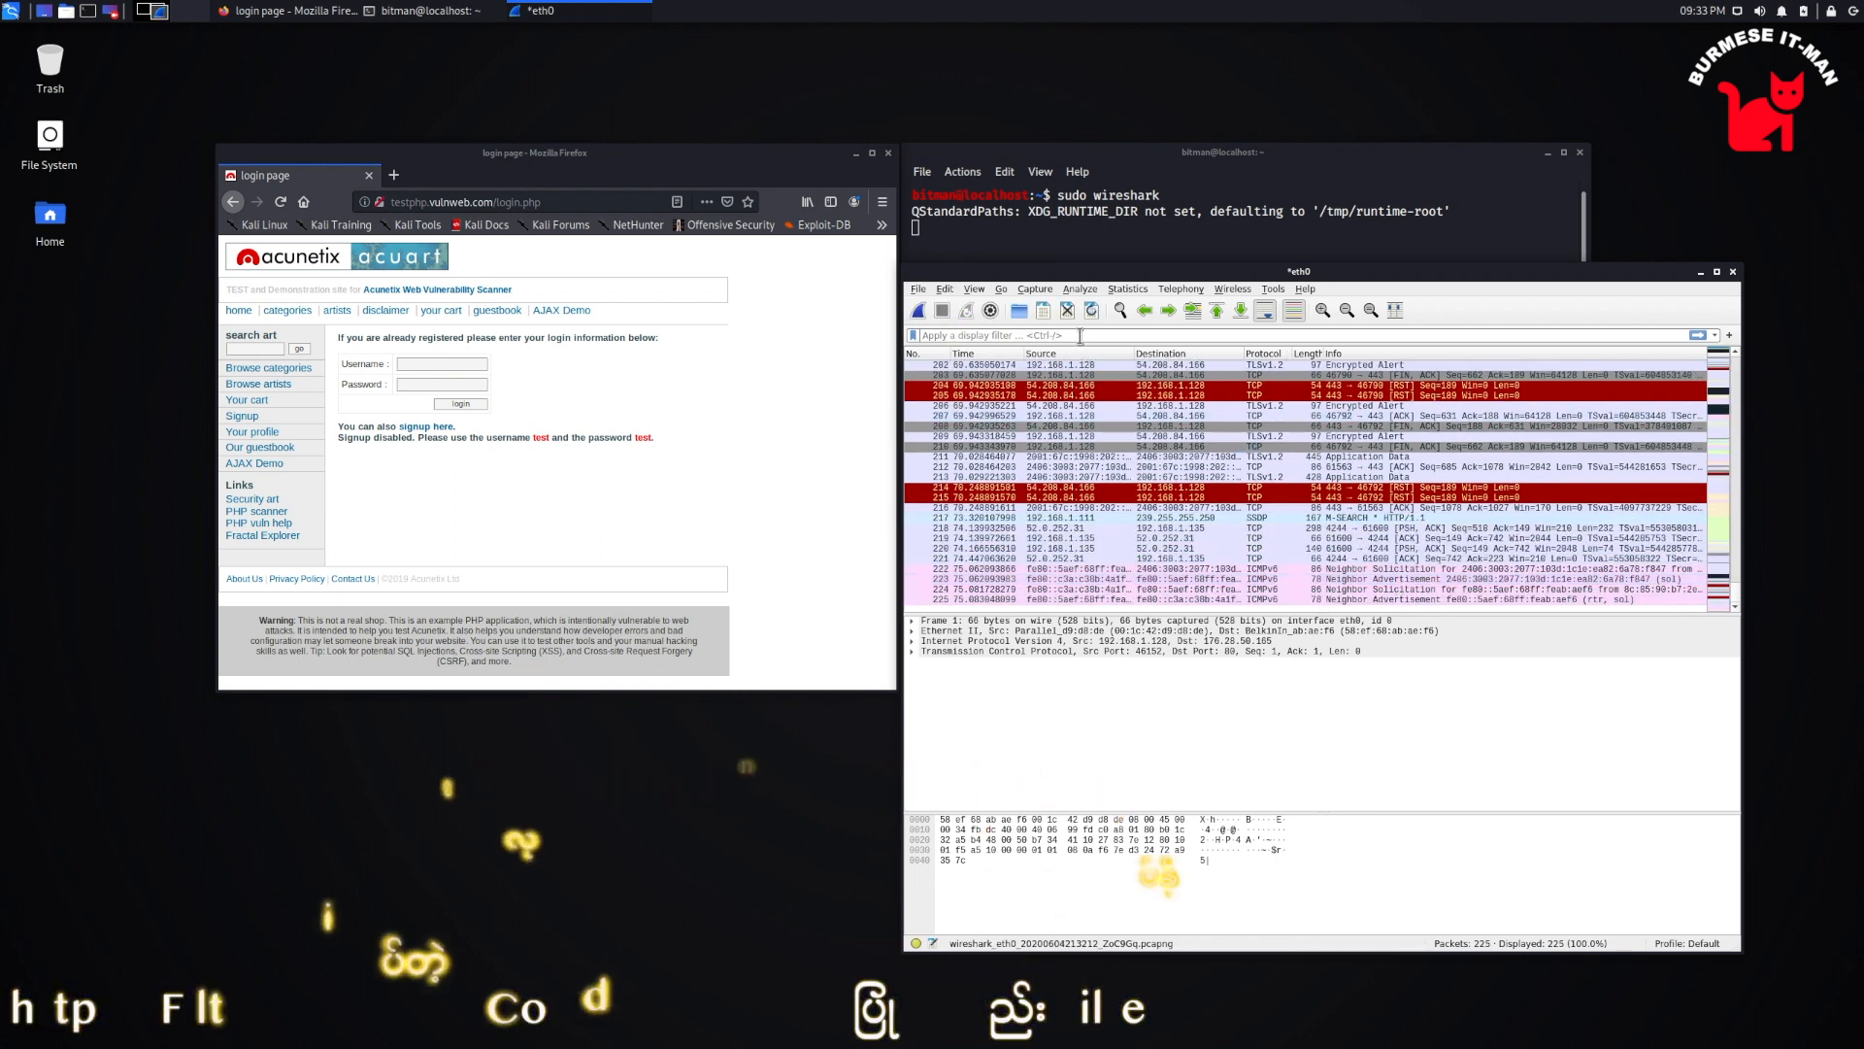
Filter to http.request.method=="POST" and expand the login packet's HTML Form URL Encoded data
left_click(1165, 548)
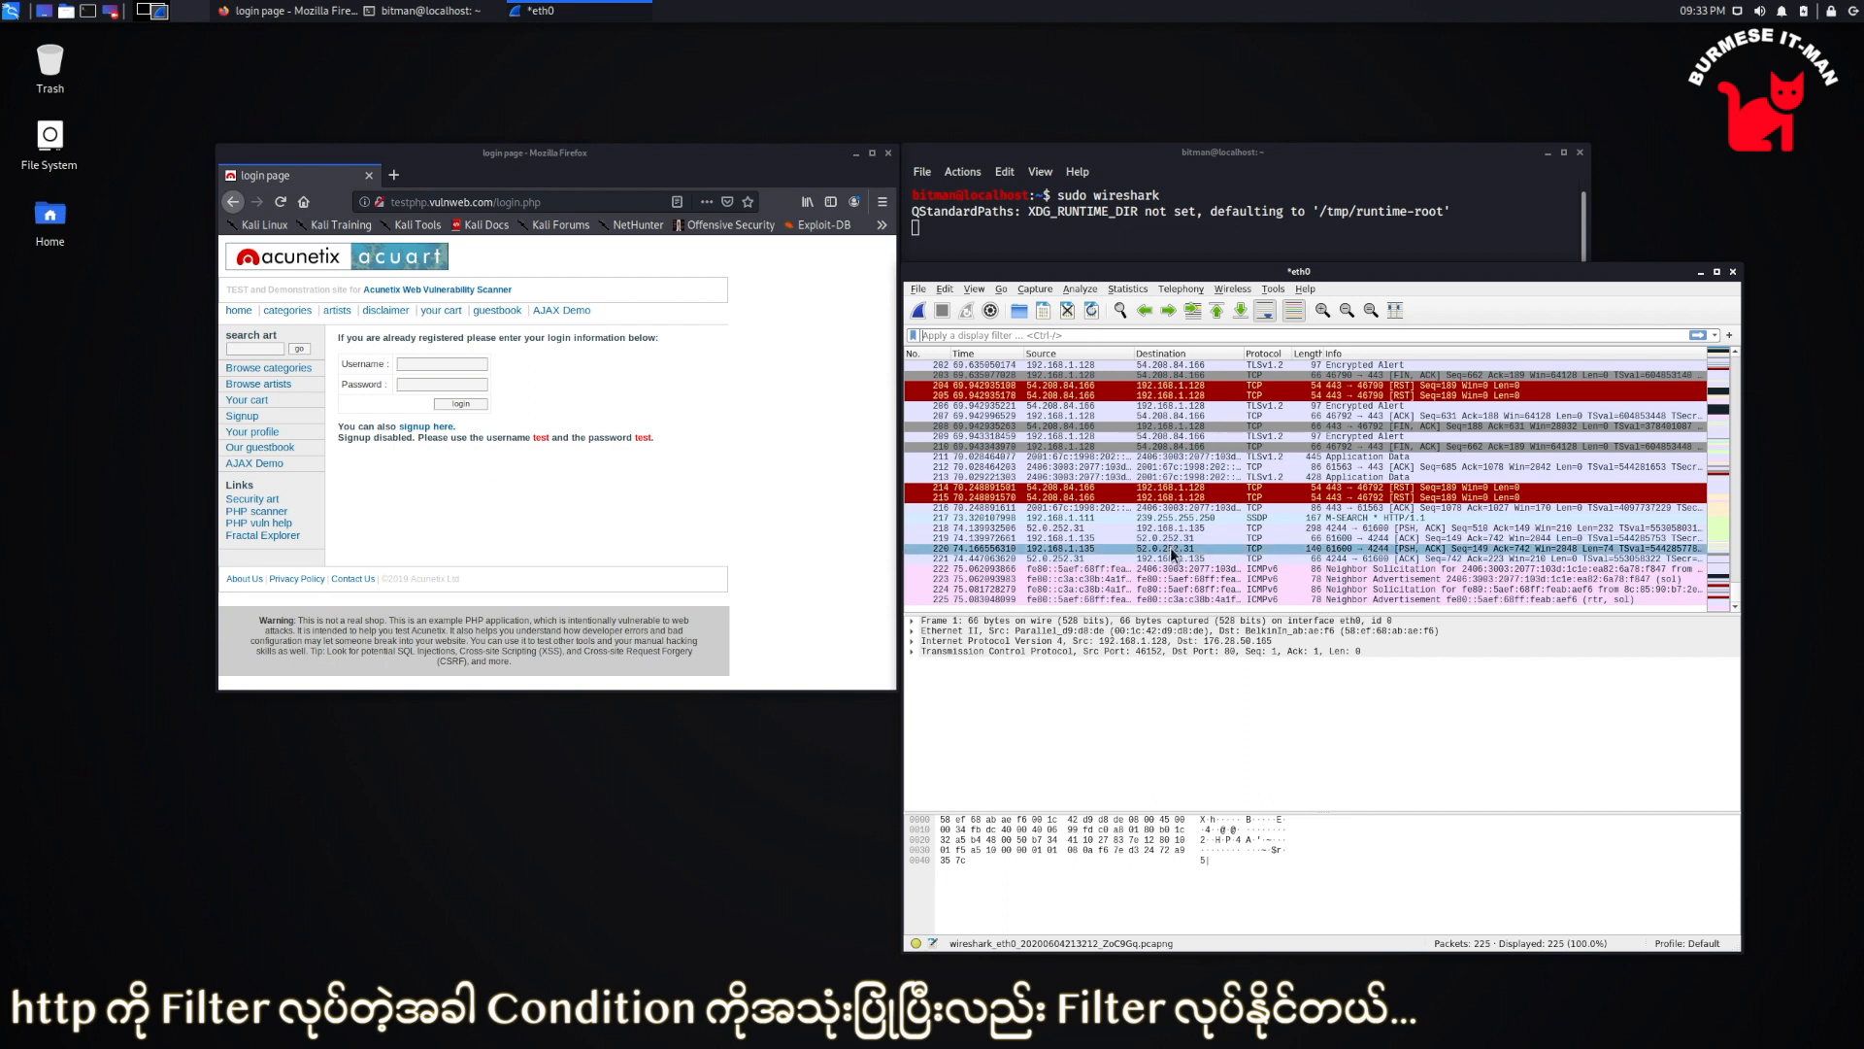
type("http")
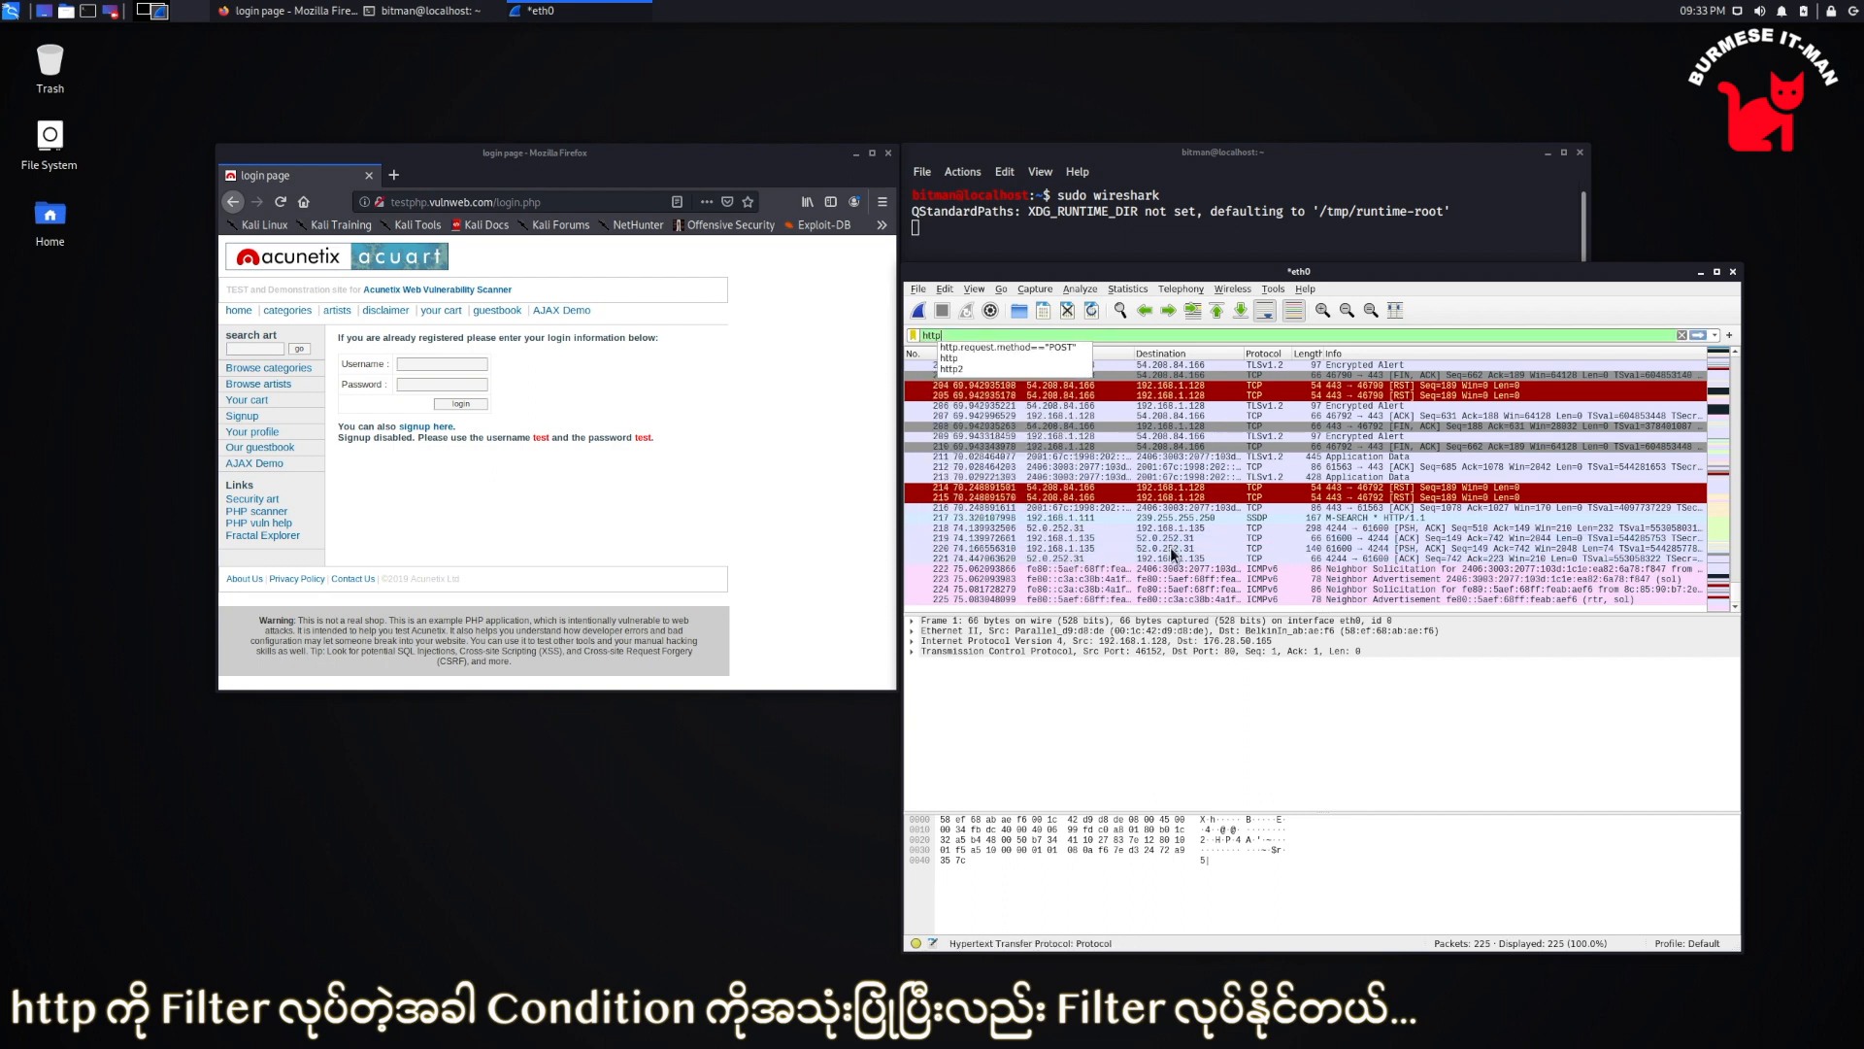
mouse_move(1176, 315)
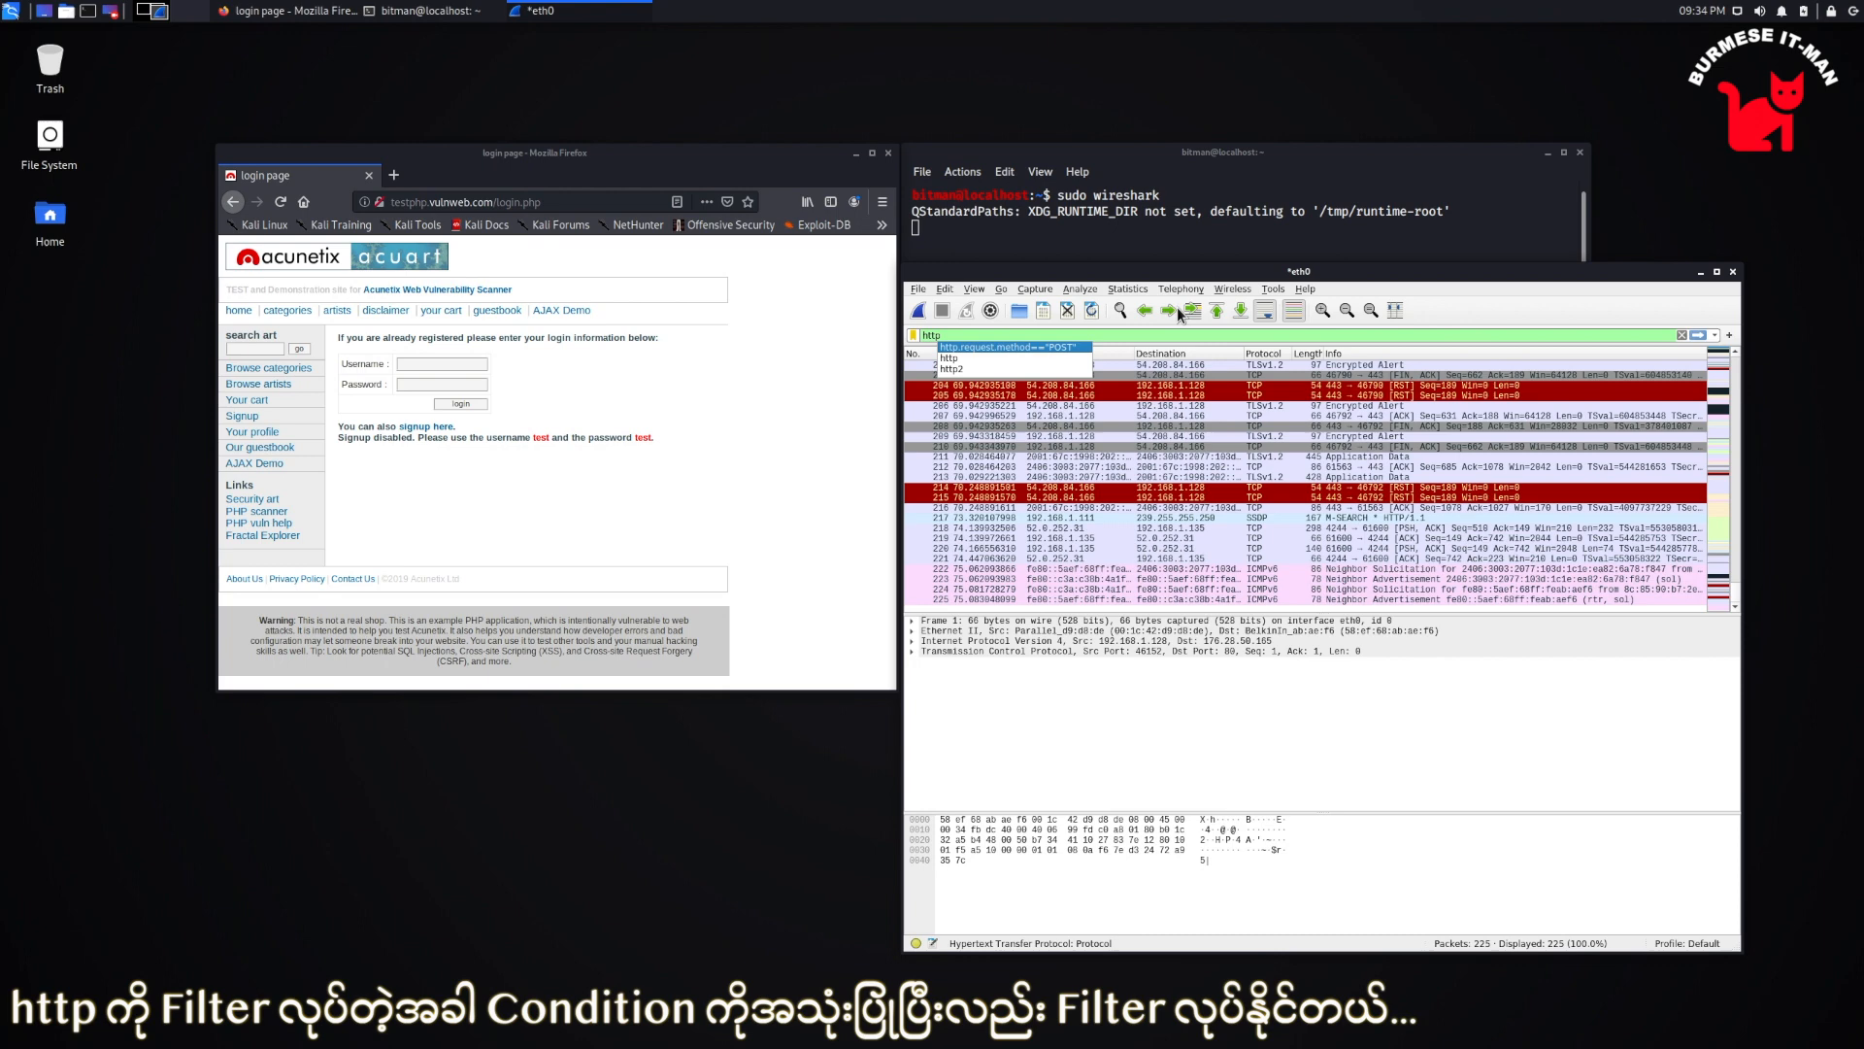
key("Return")
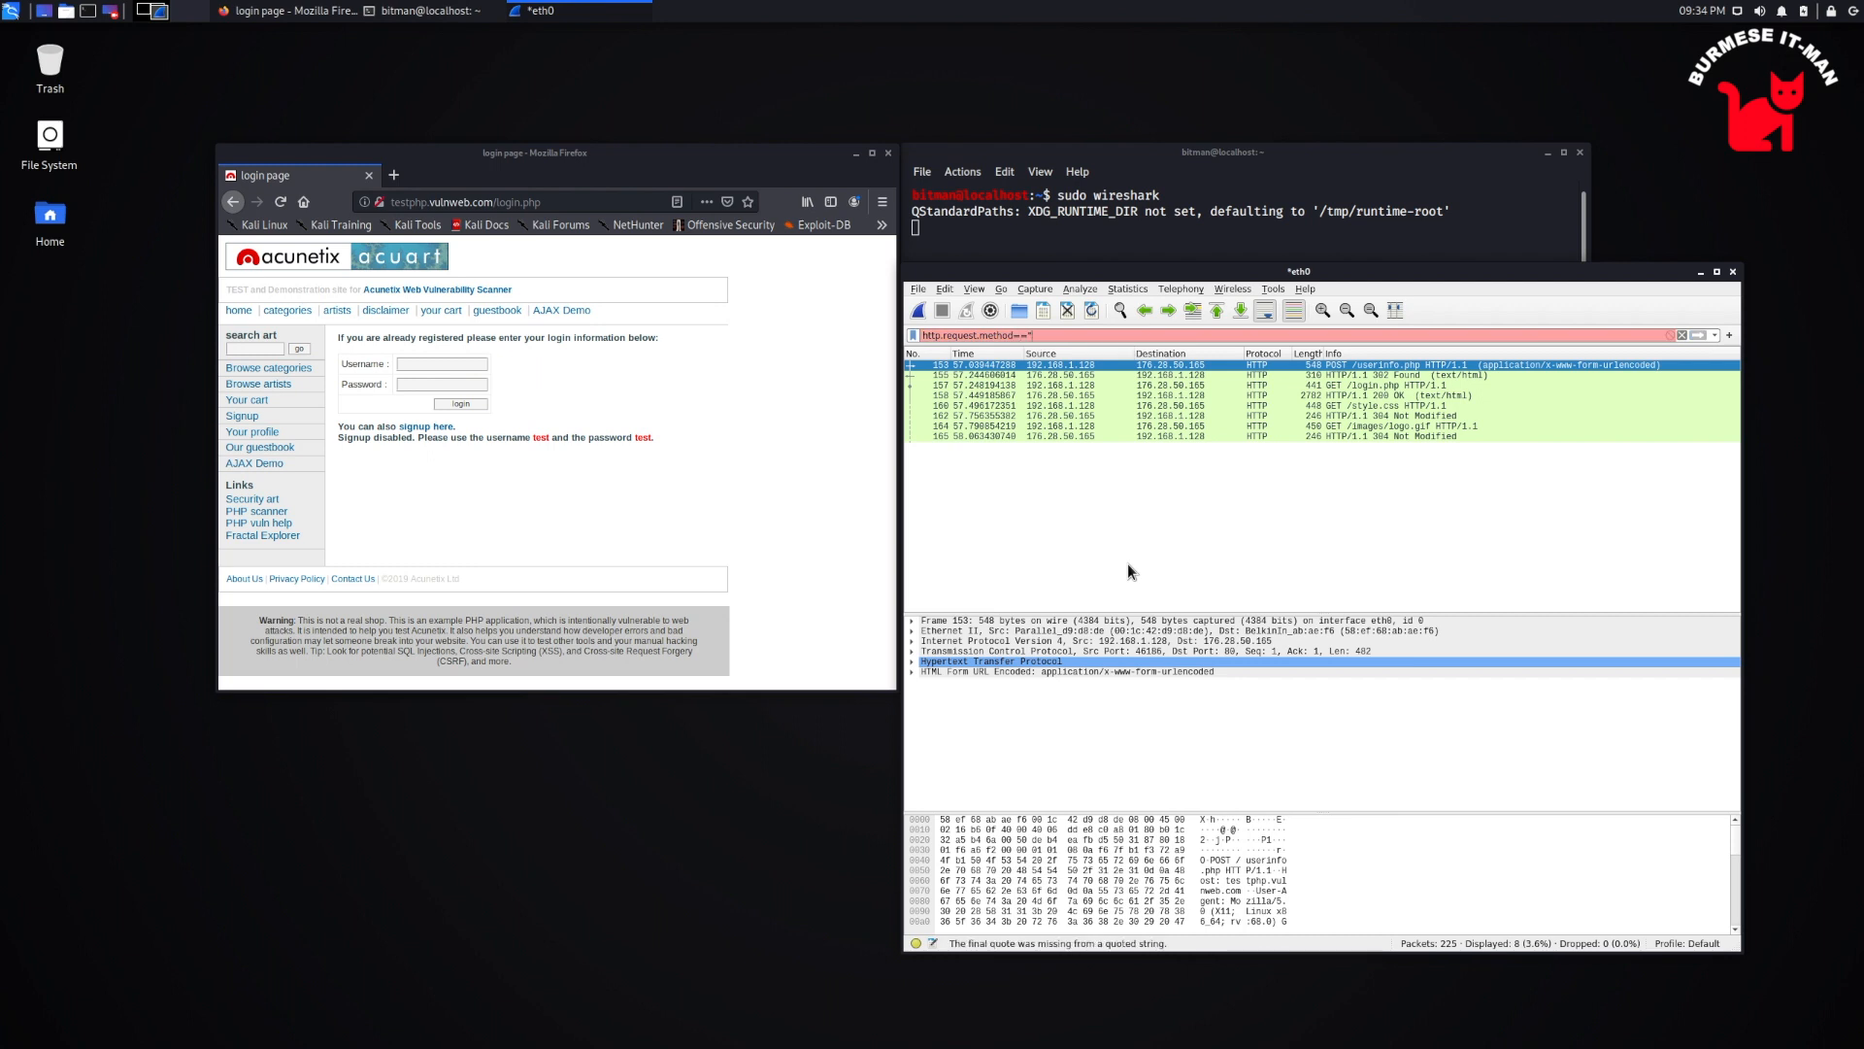
type("\"POST\"")
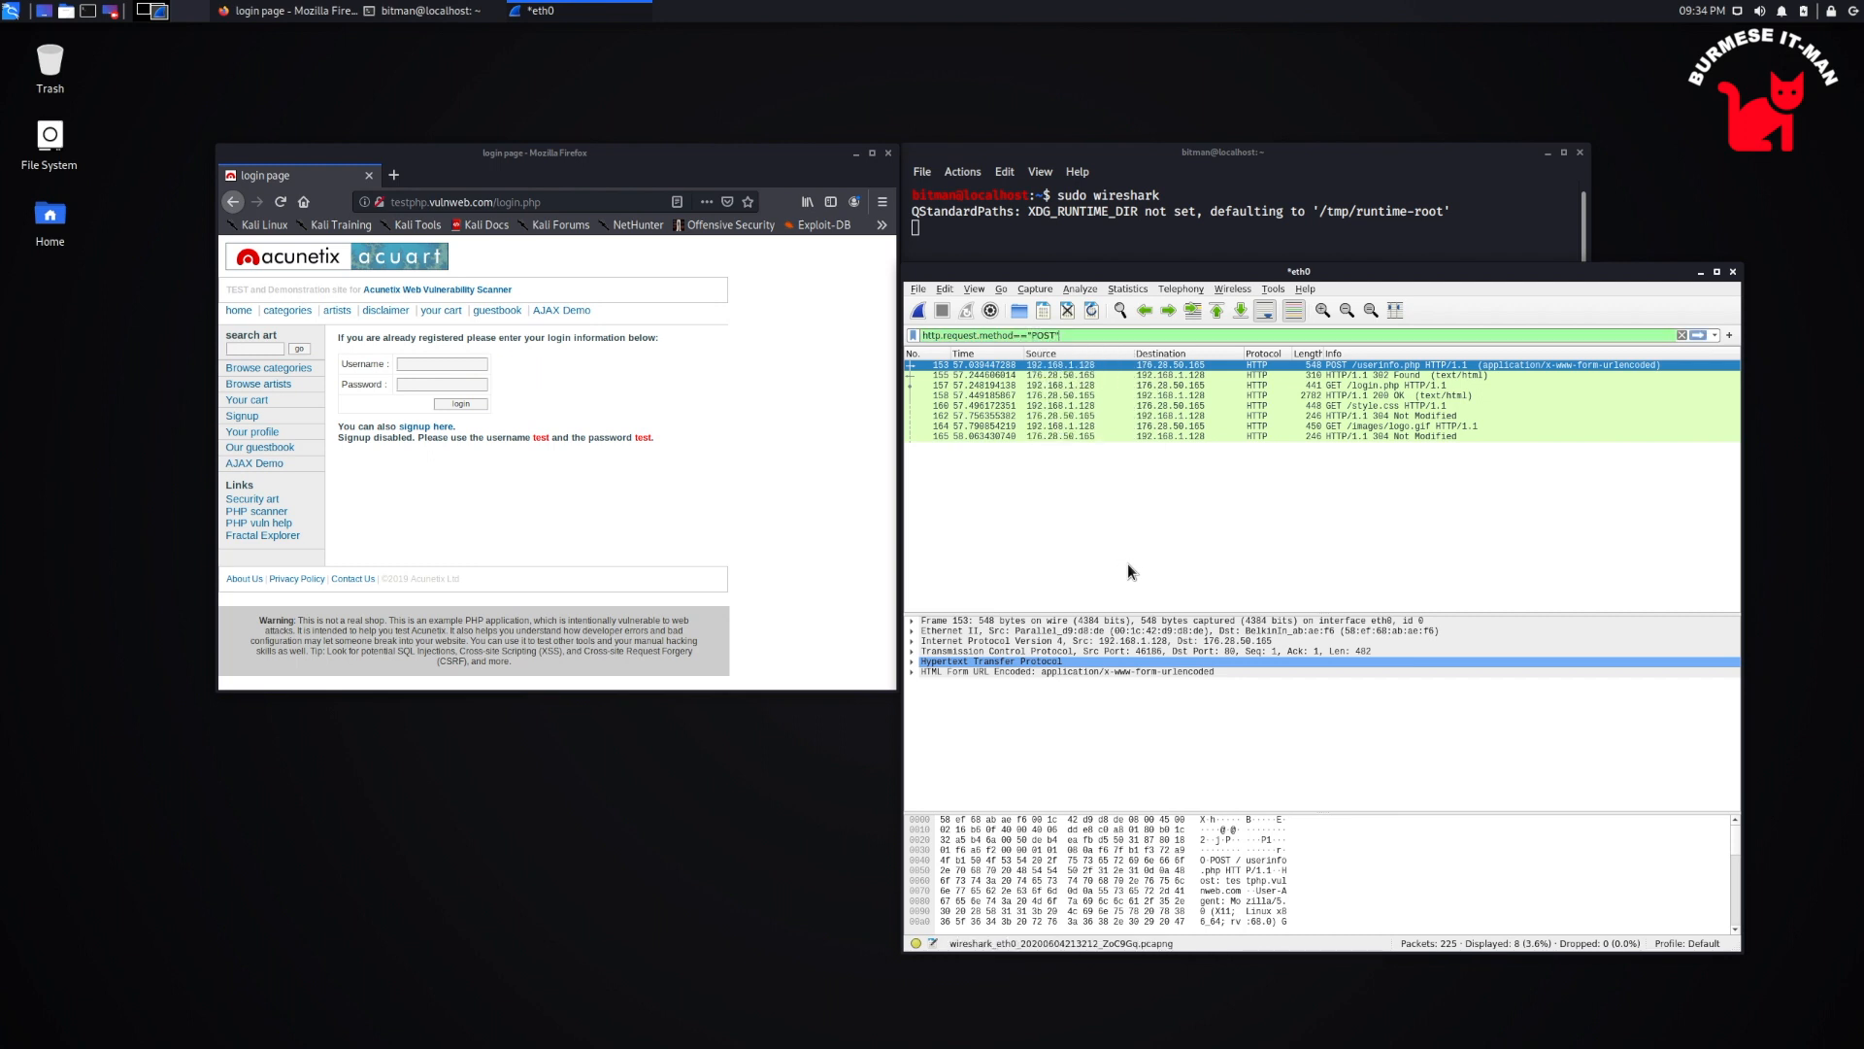
left_click(1696, 334)
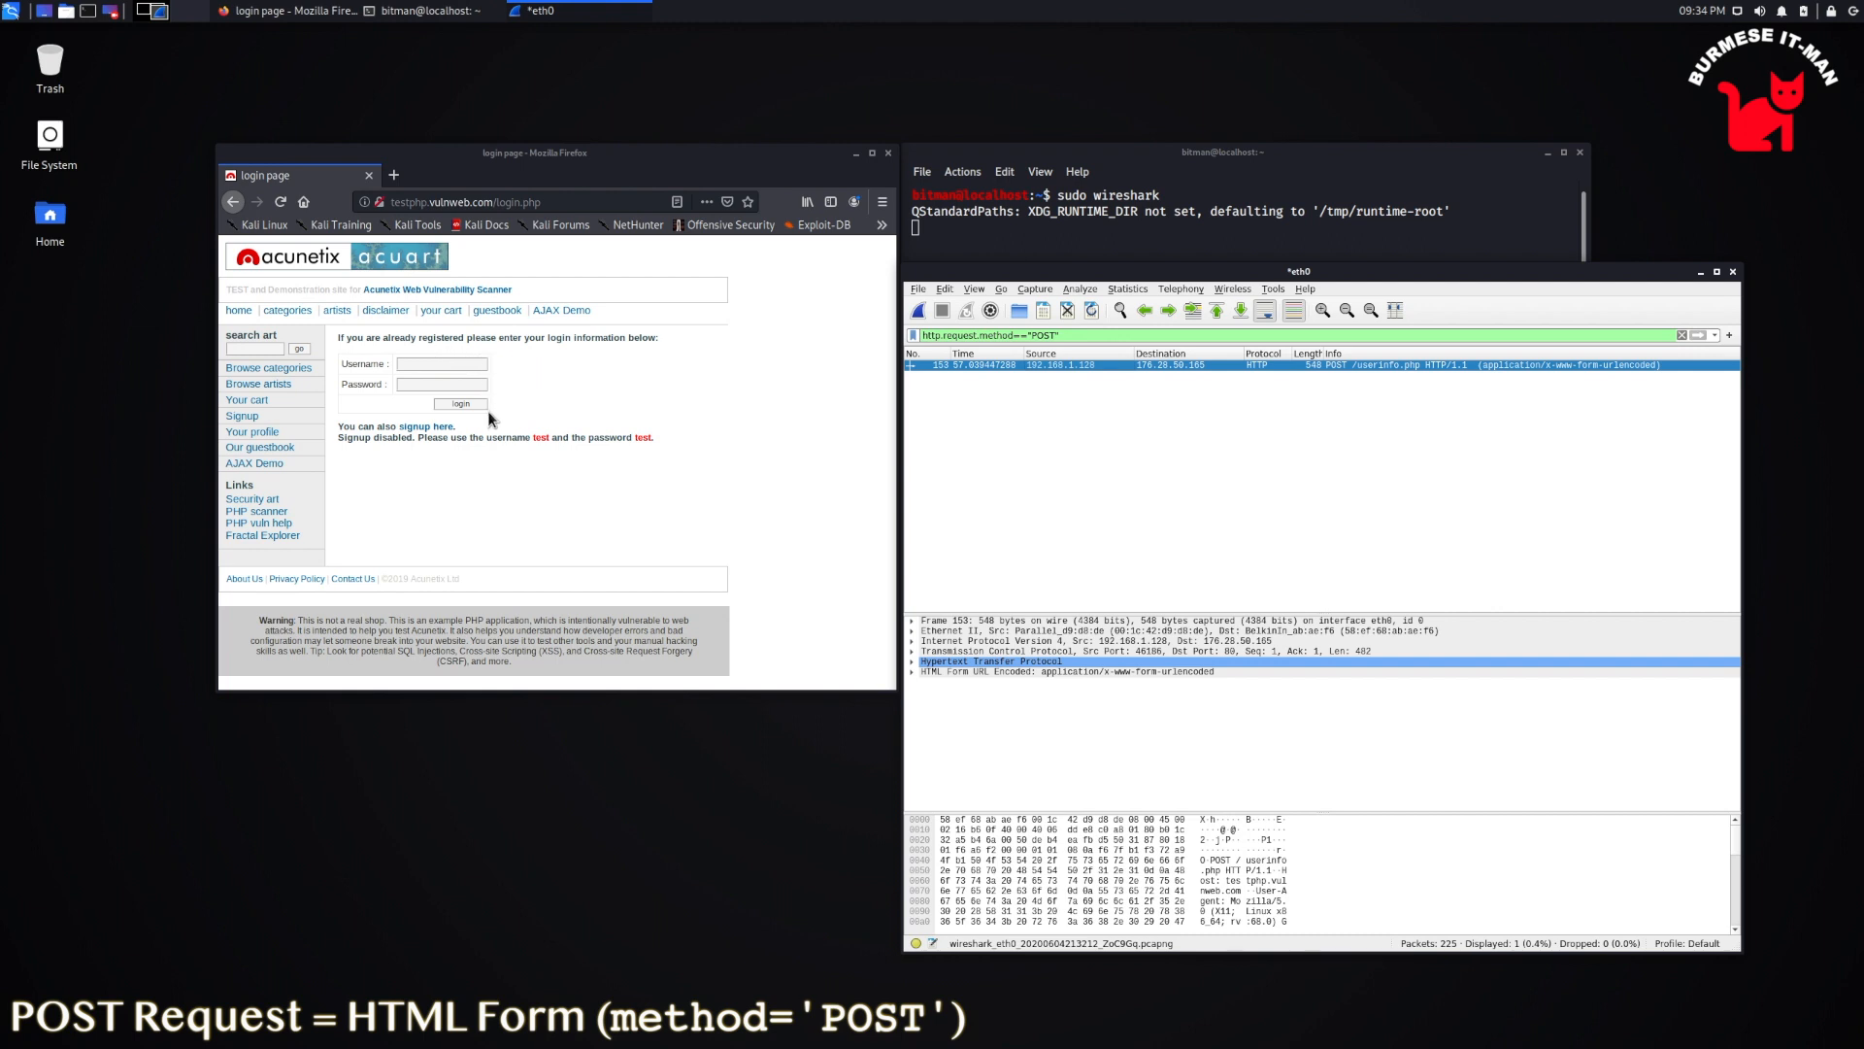
mouse_move(491, 419)
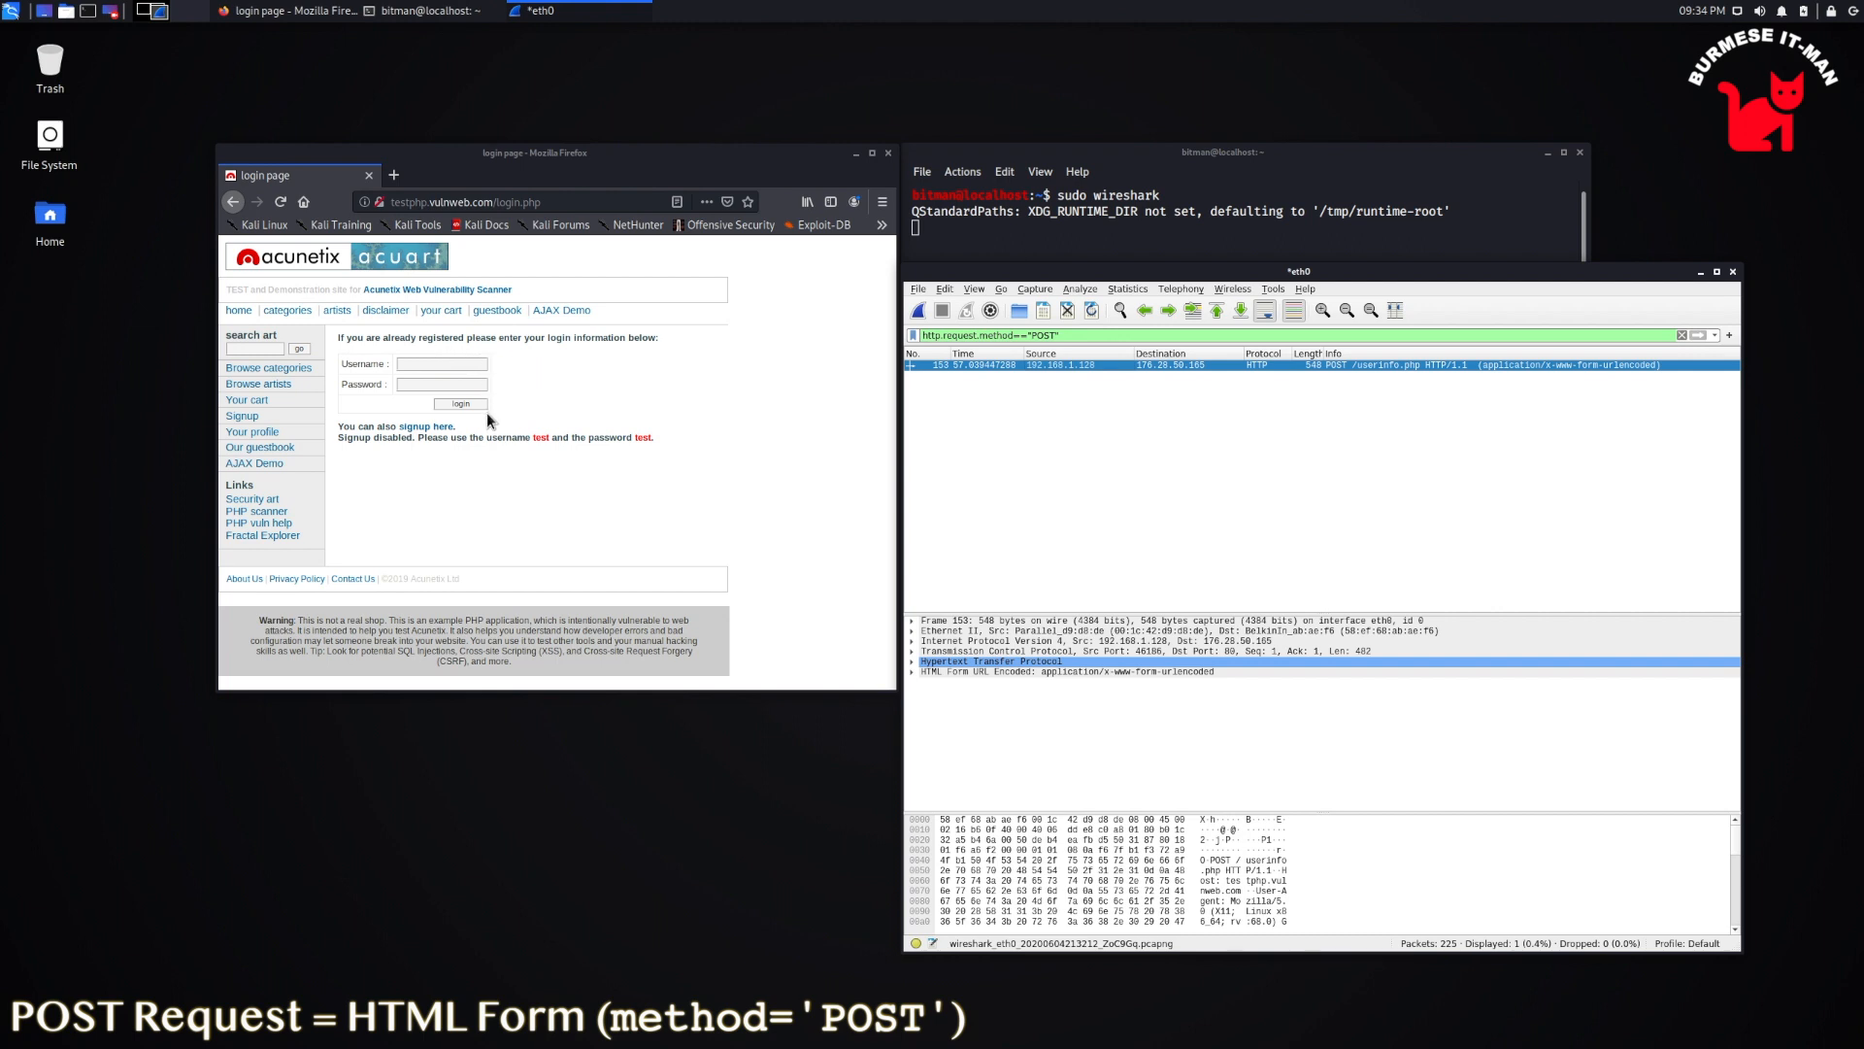
mouse_move(1057, 394)
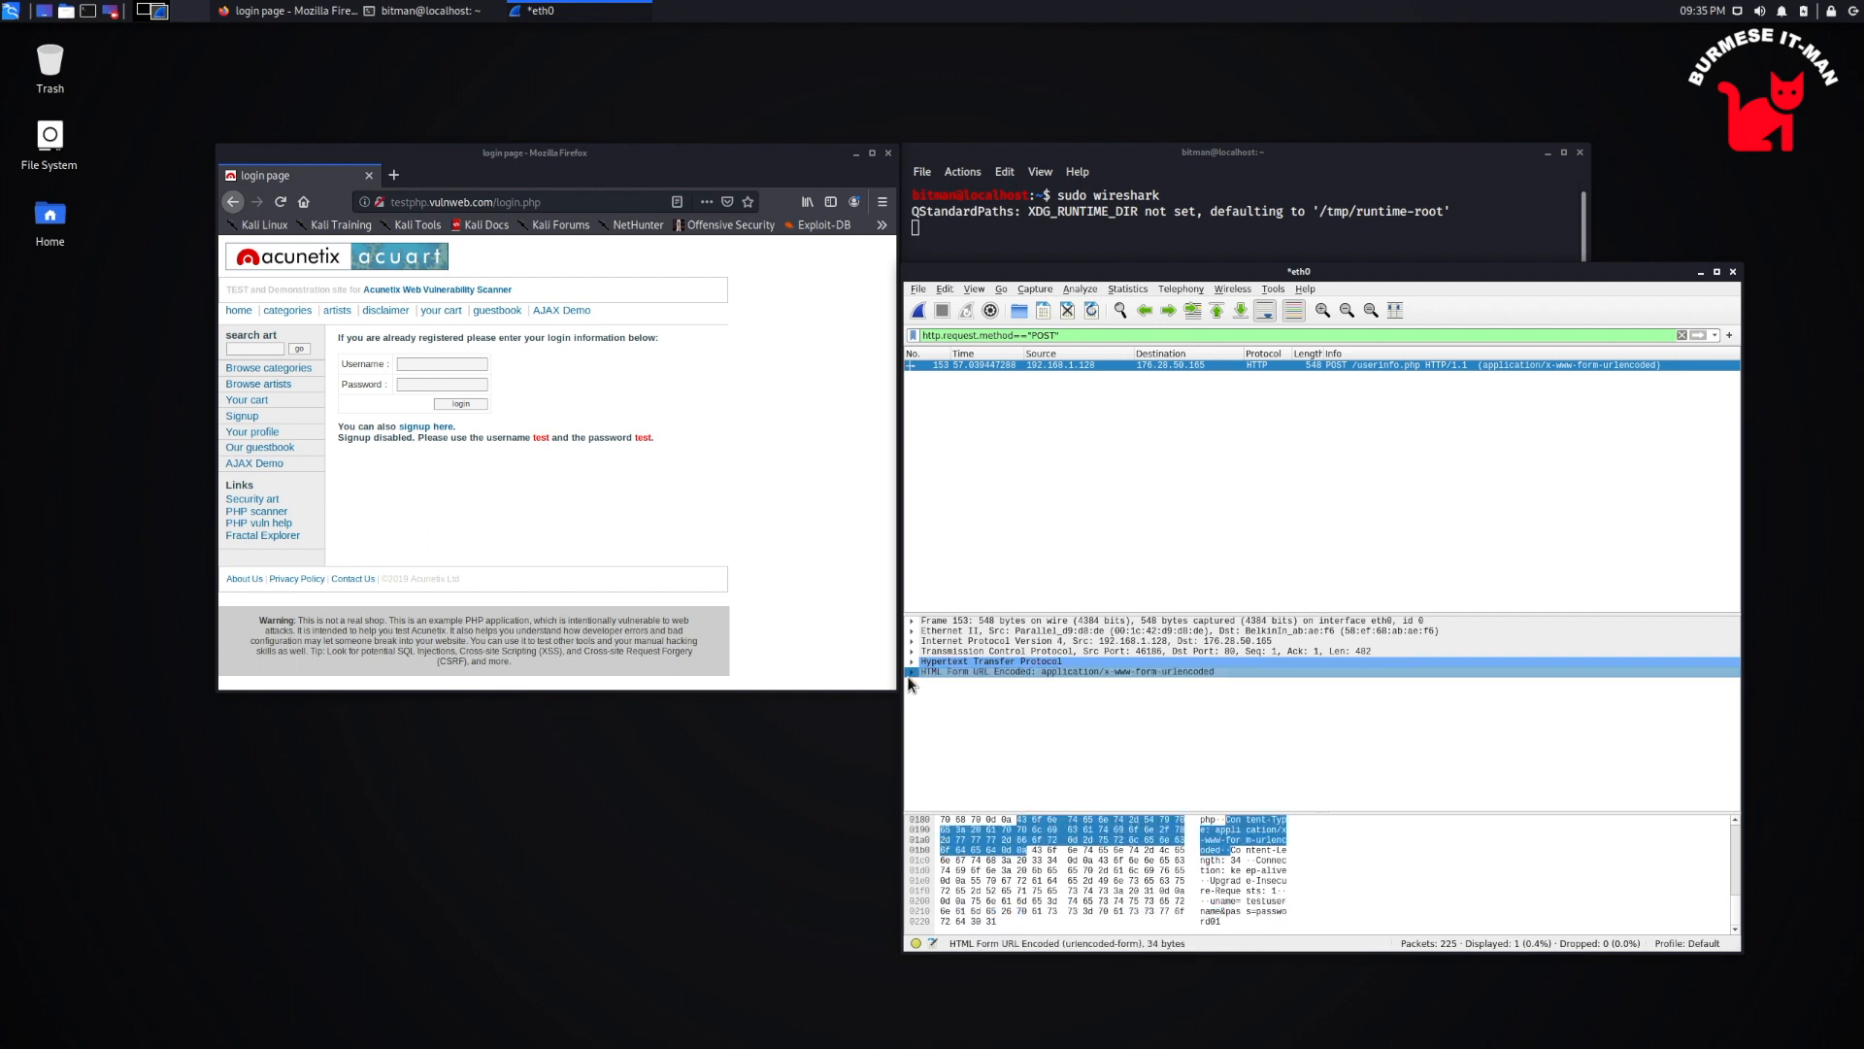
left_click(915, 670)
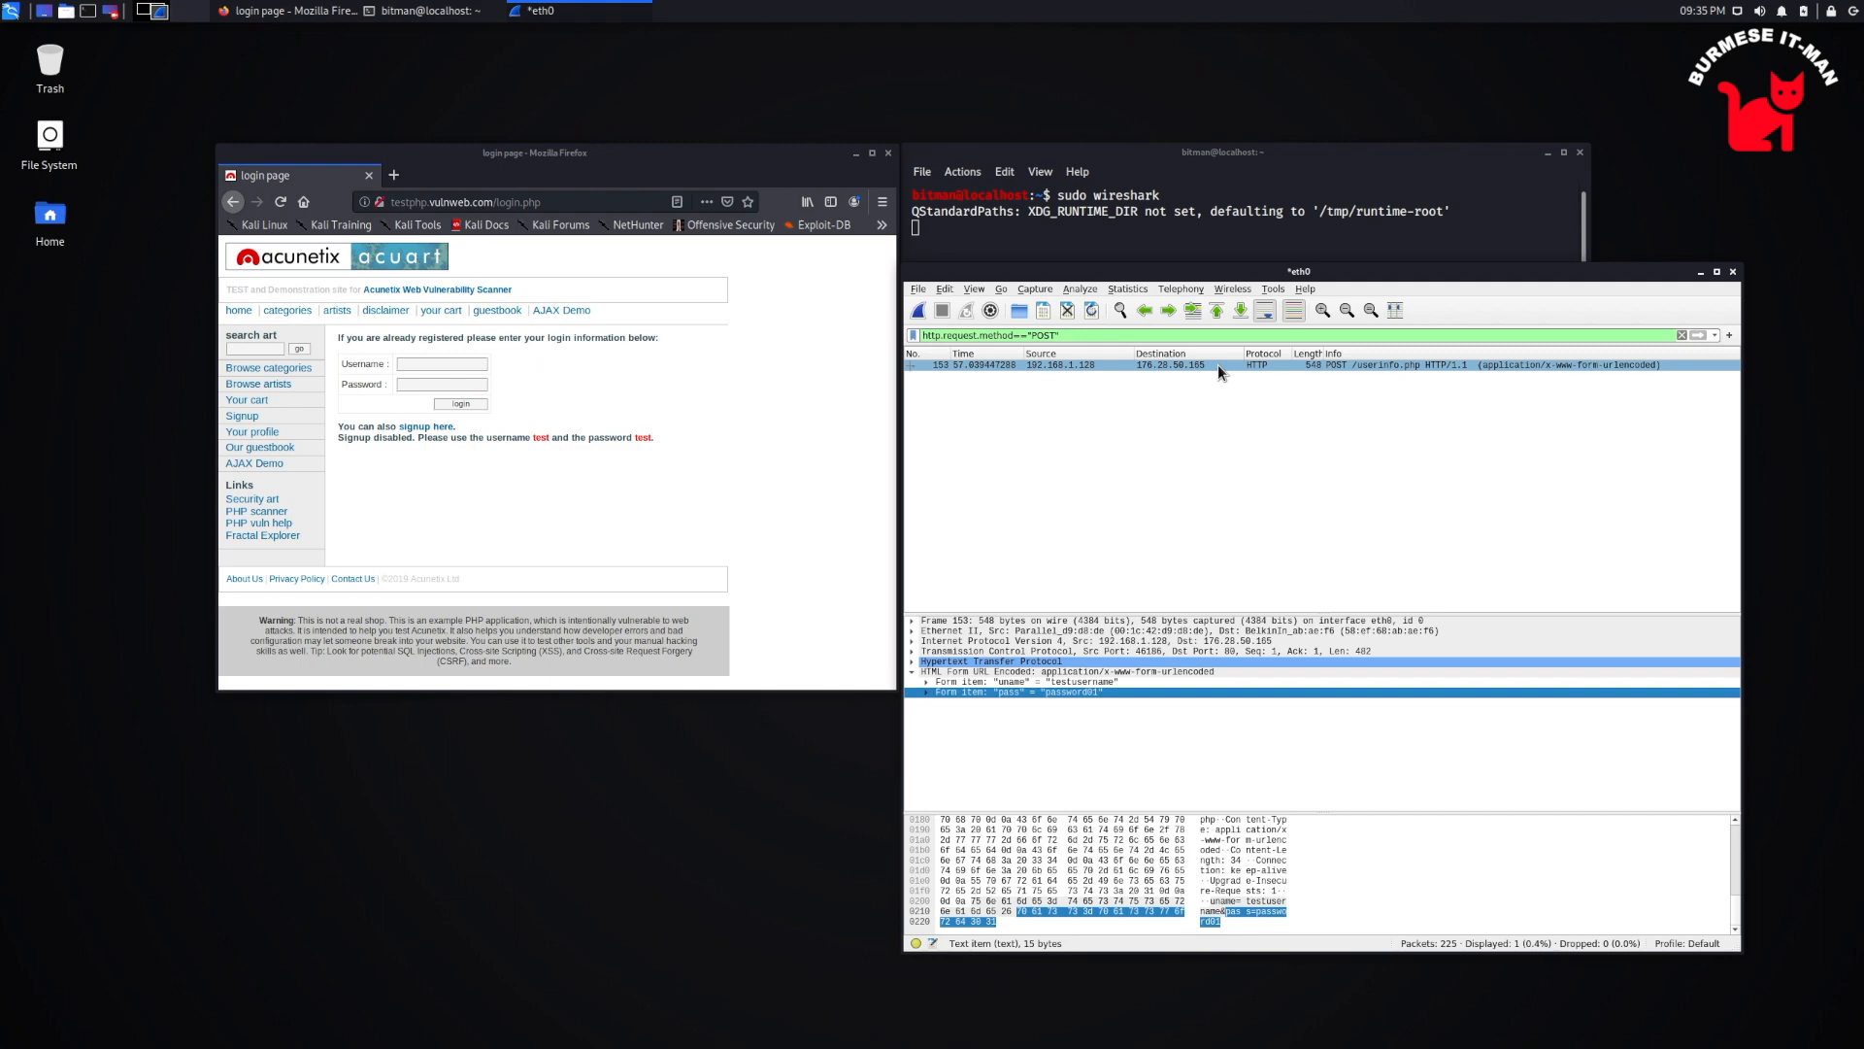
Follow the POST packet's HTTP Stream to show the credentials in plain text
right_click(1220, 365)
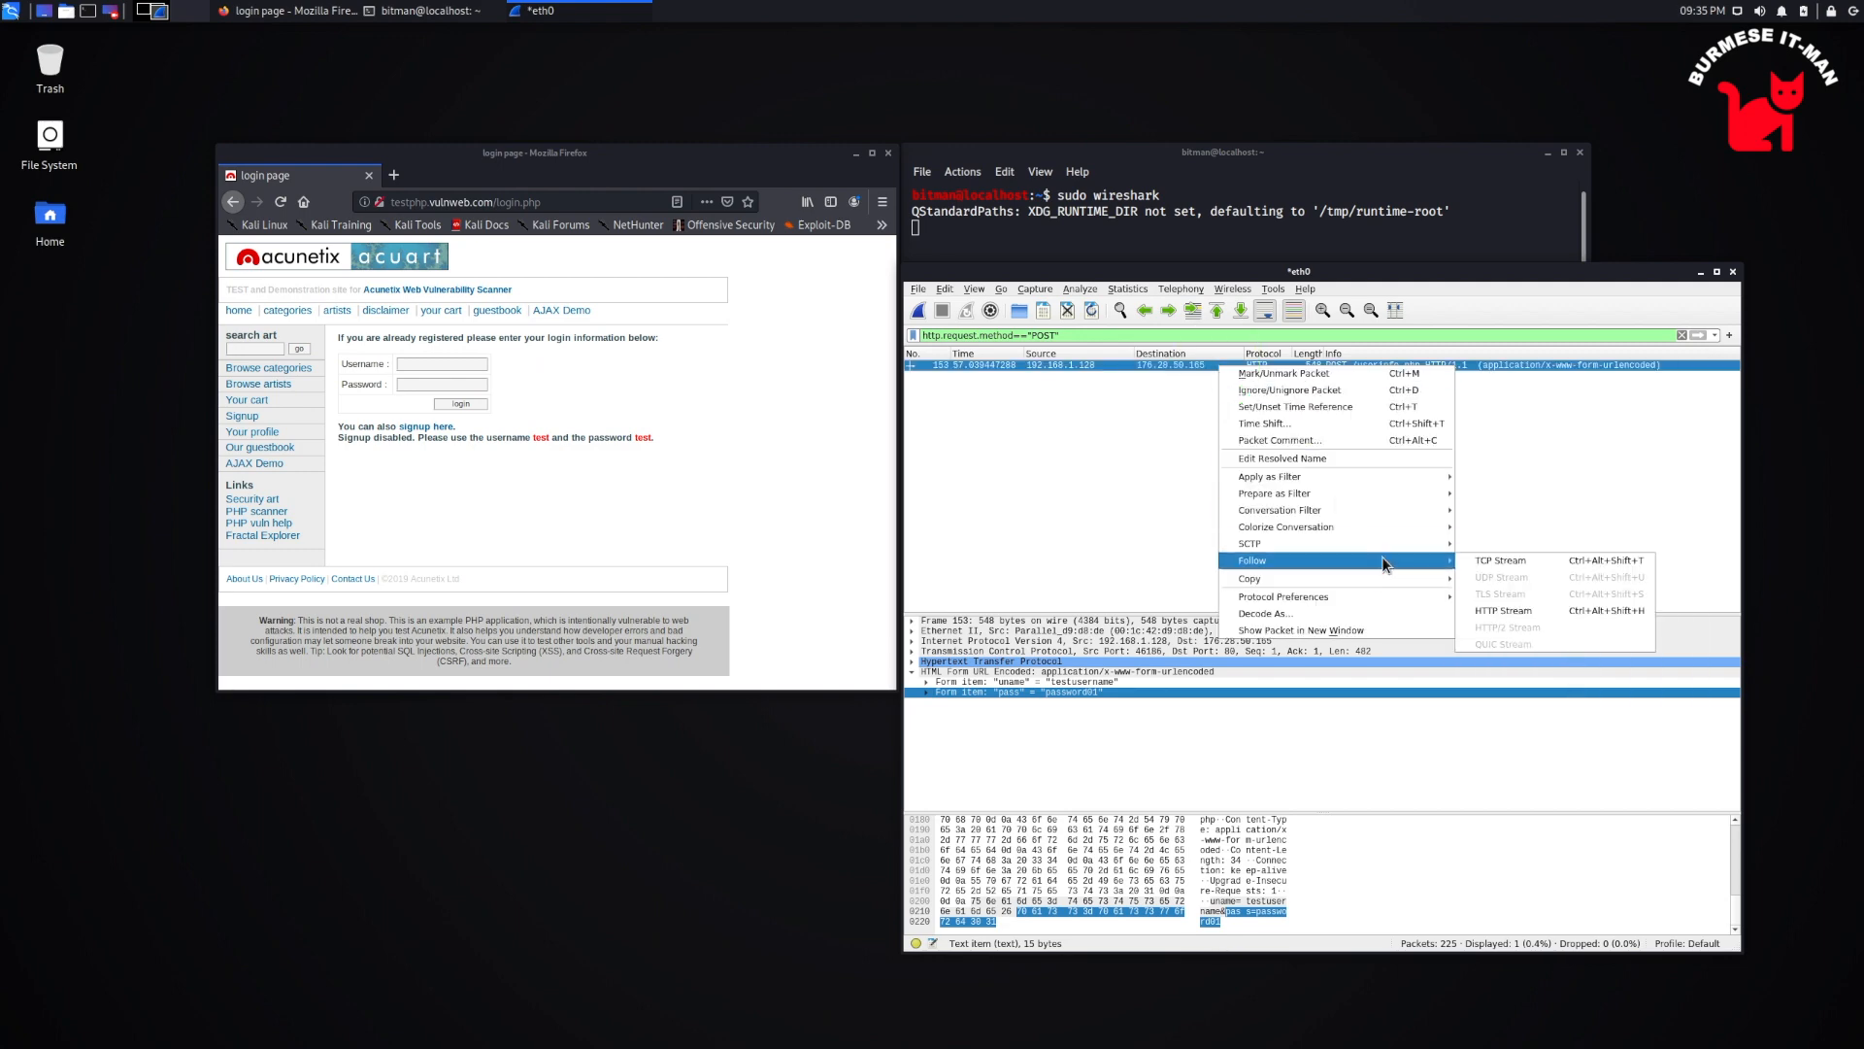
mouse_move(1549, 610)
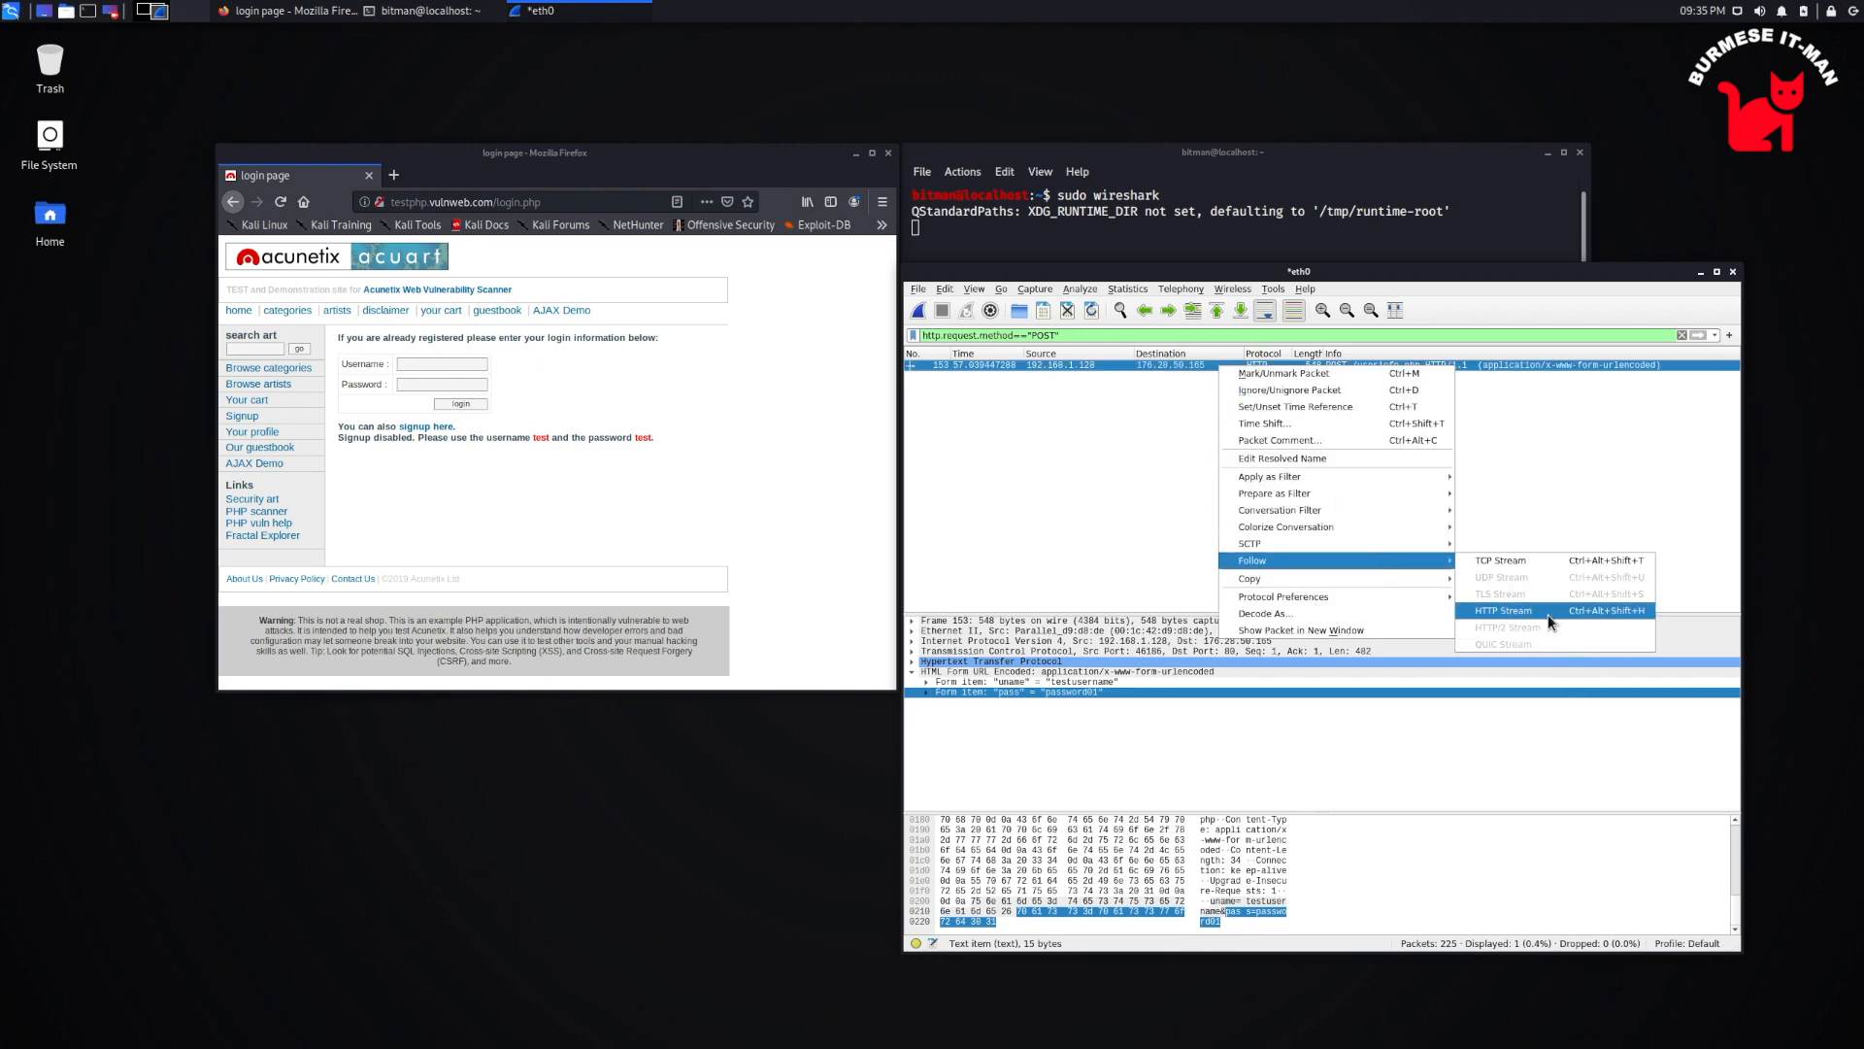
left_click(1503, 609)
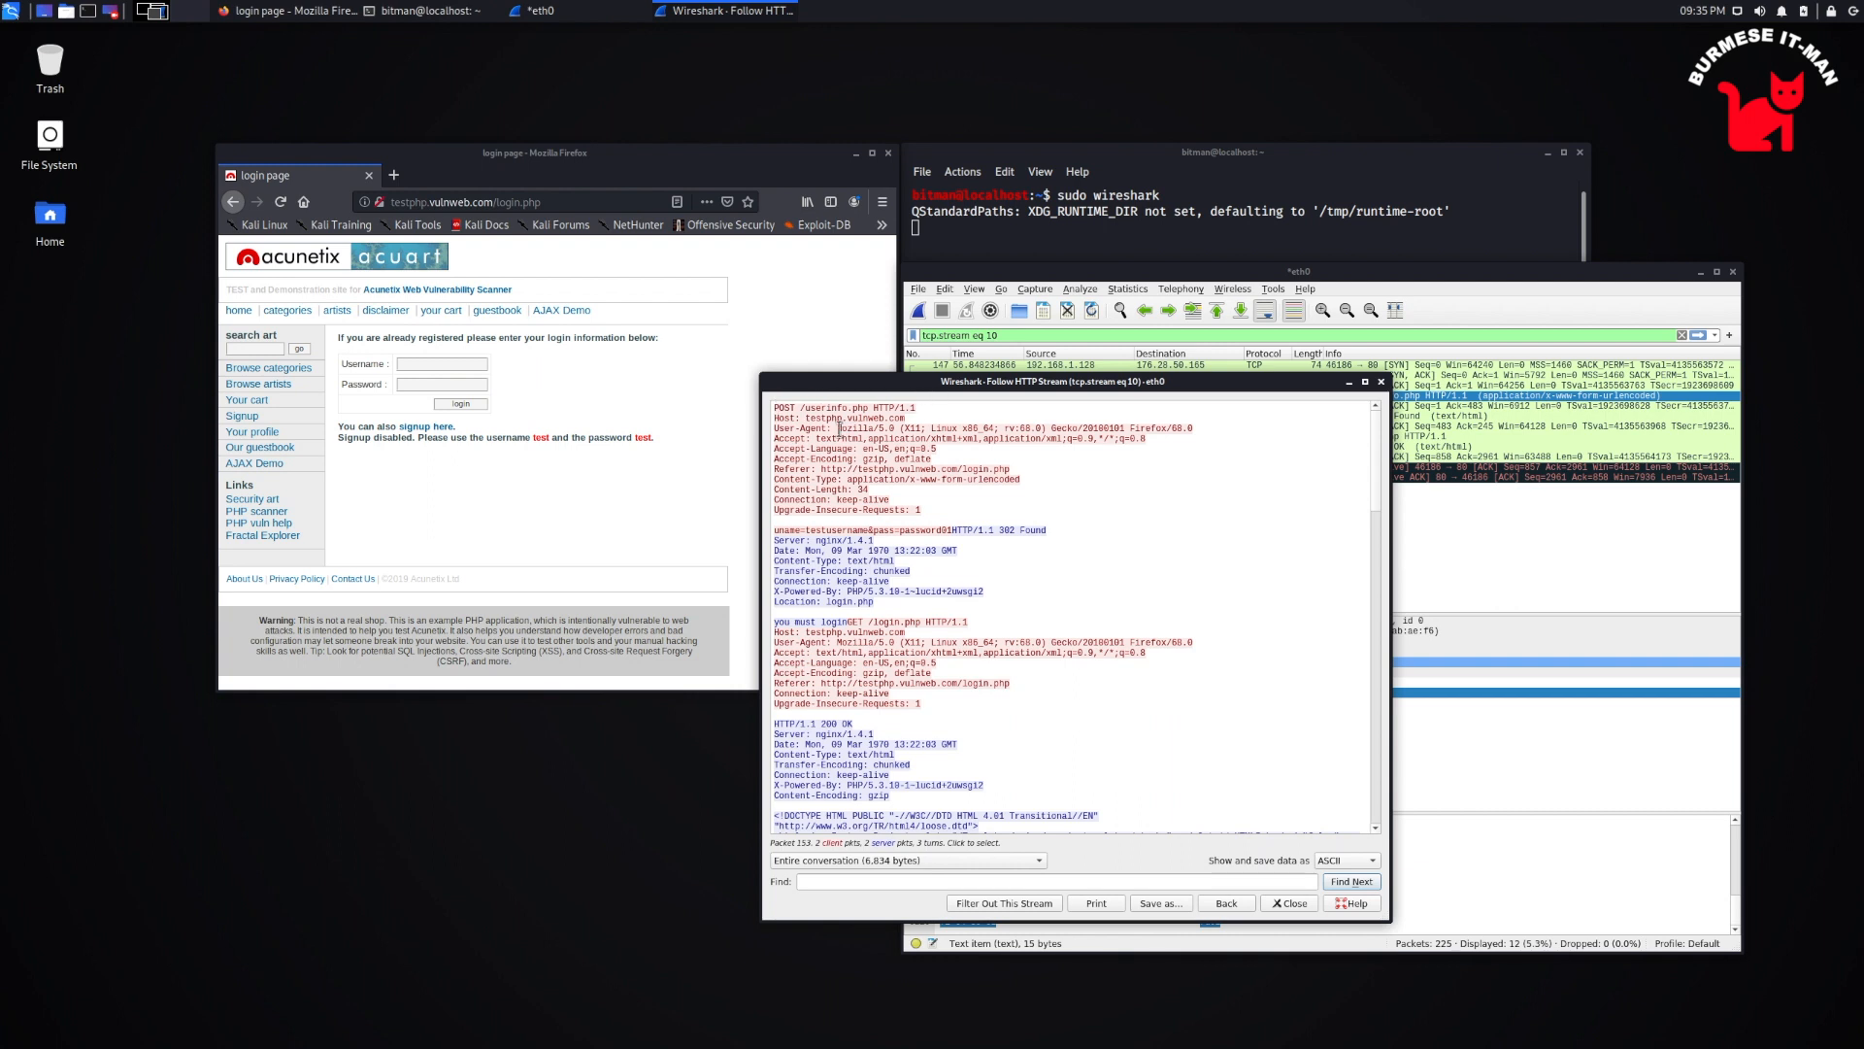
double_click(852, 427)
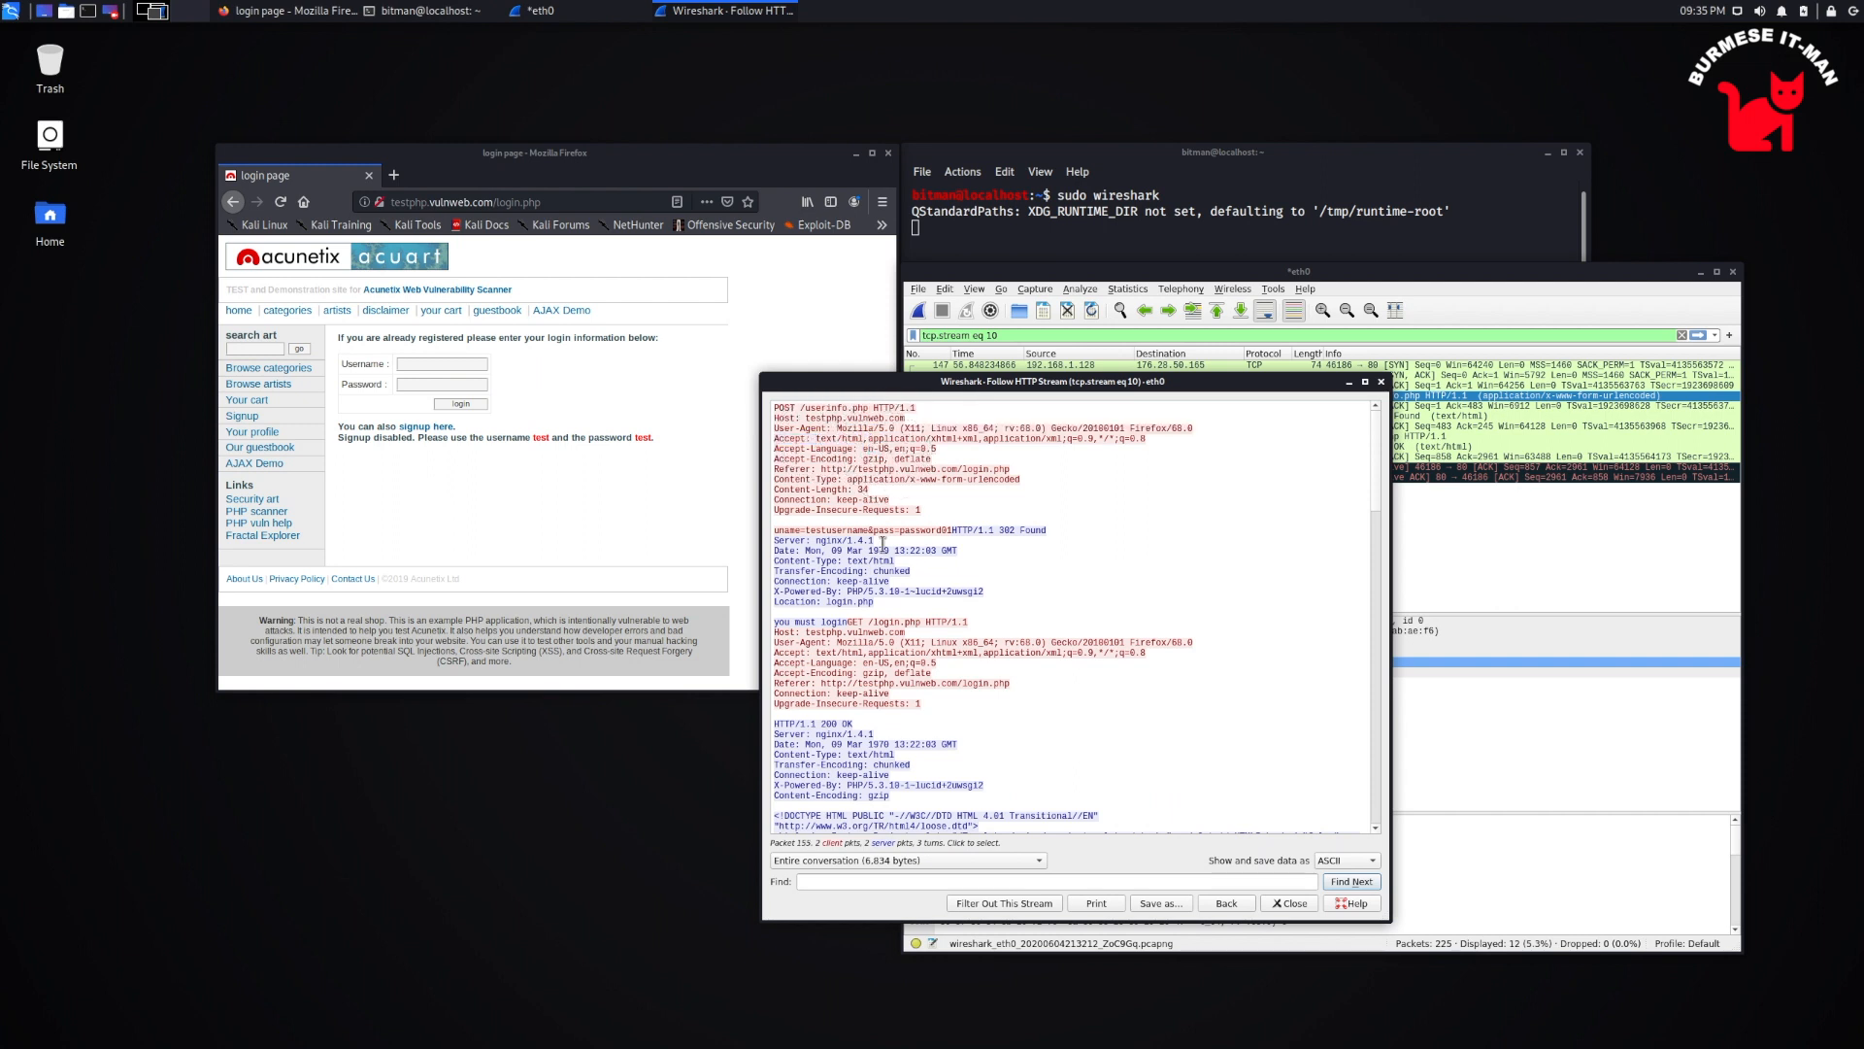
double_click(934, 468)
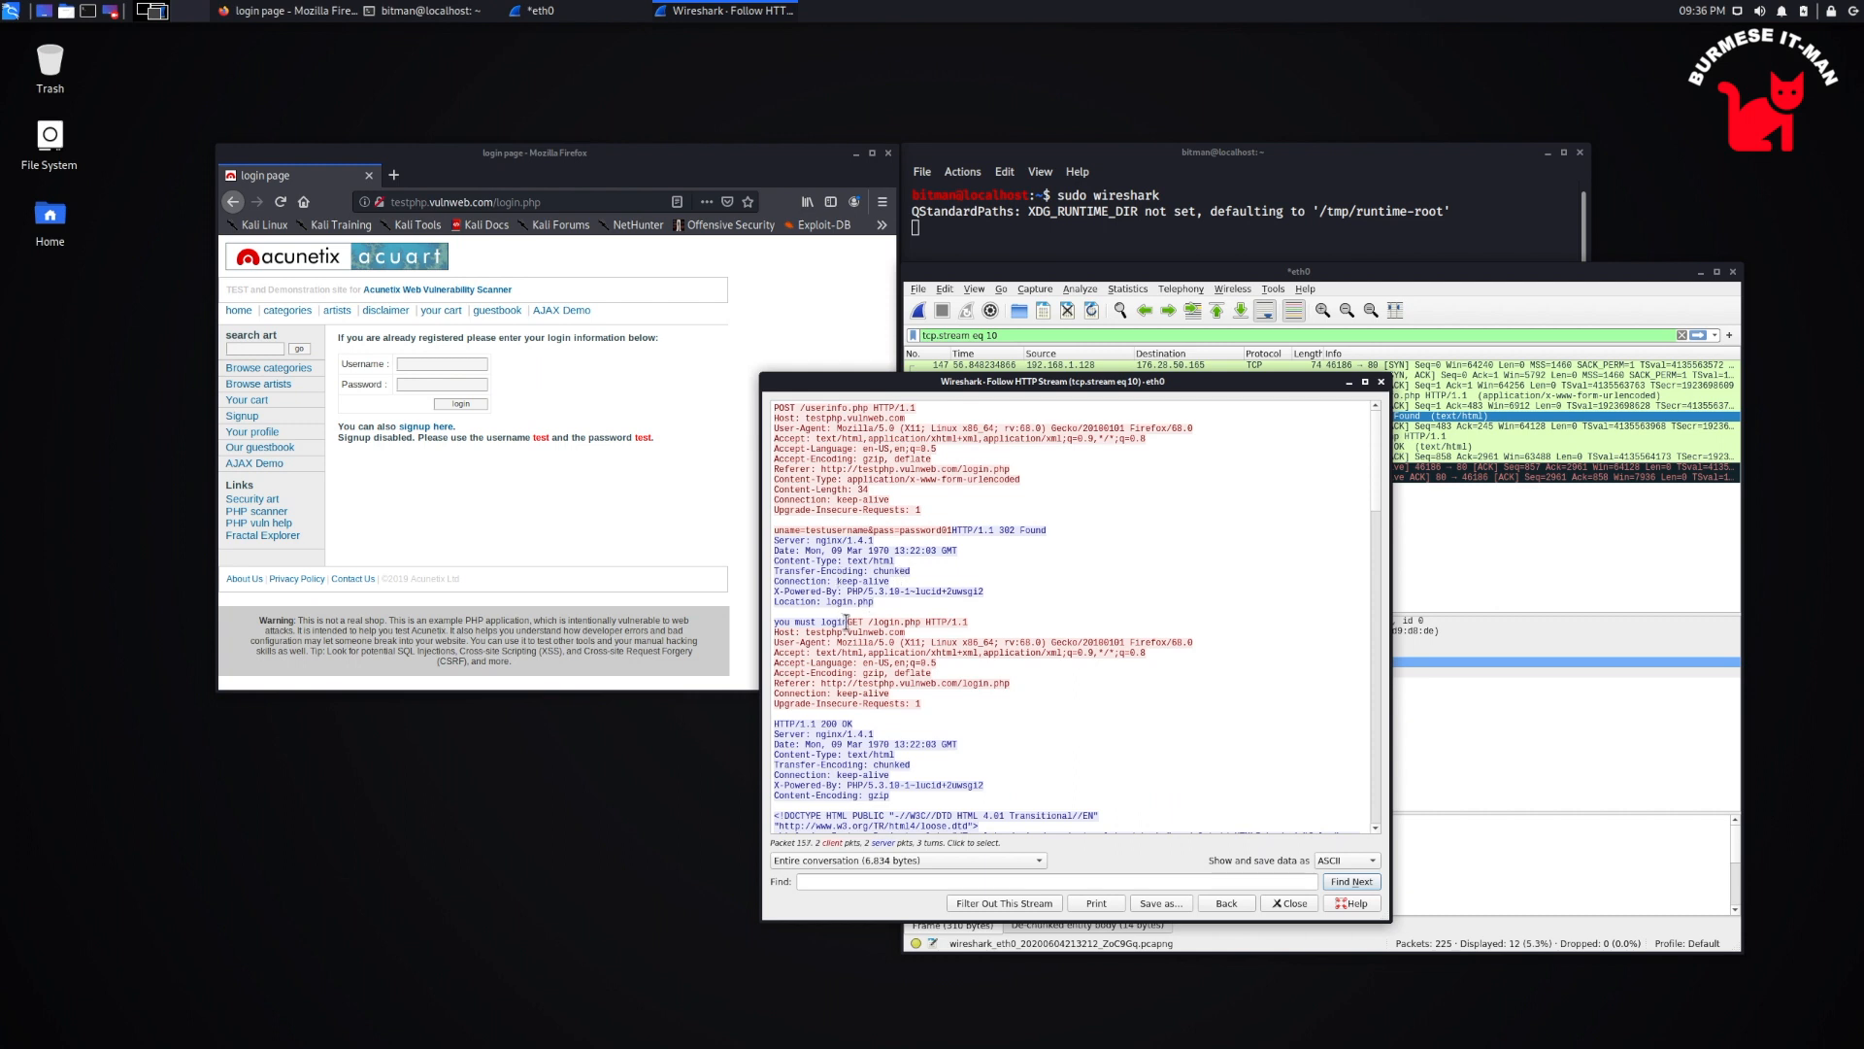
Highlight server response headers and scroll through the redirect and HTML response
left_click_drag(784, 540, 874, 620)
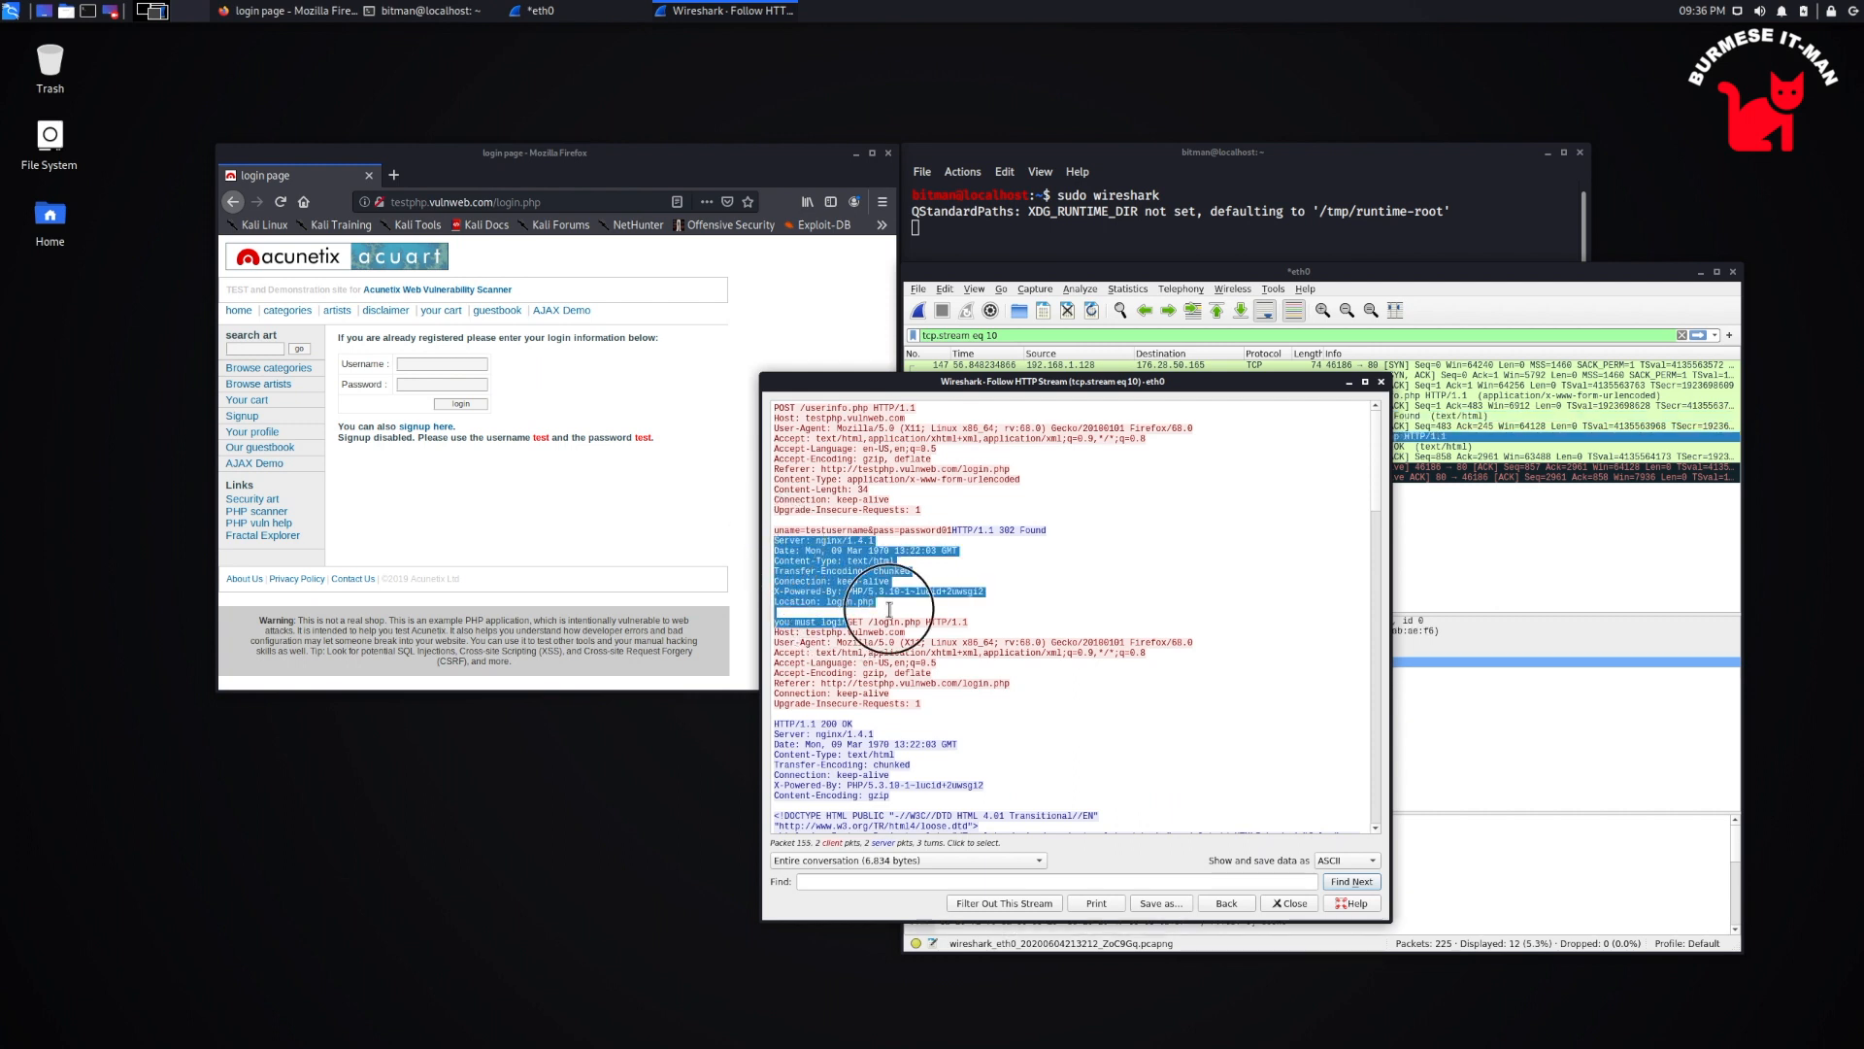
scroll("down", 3)
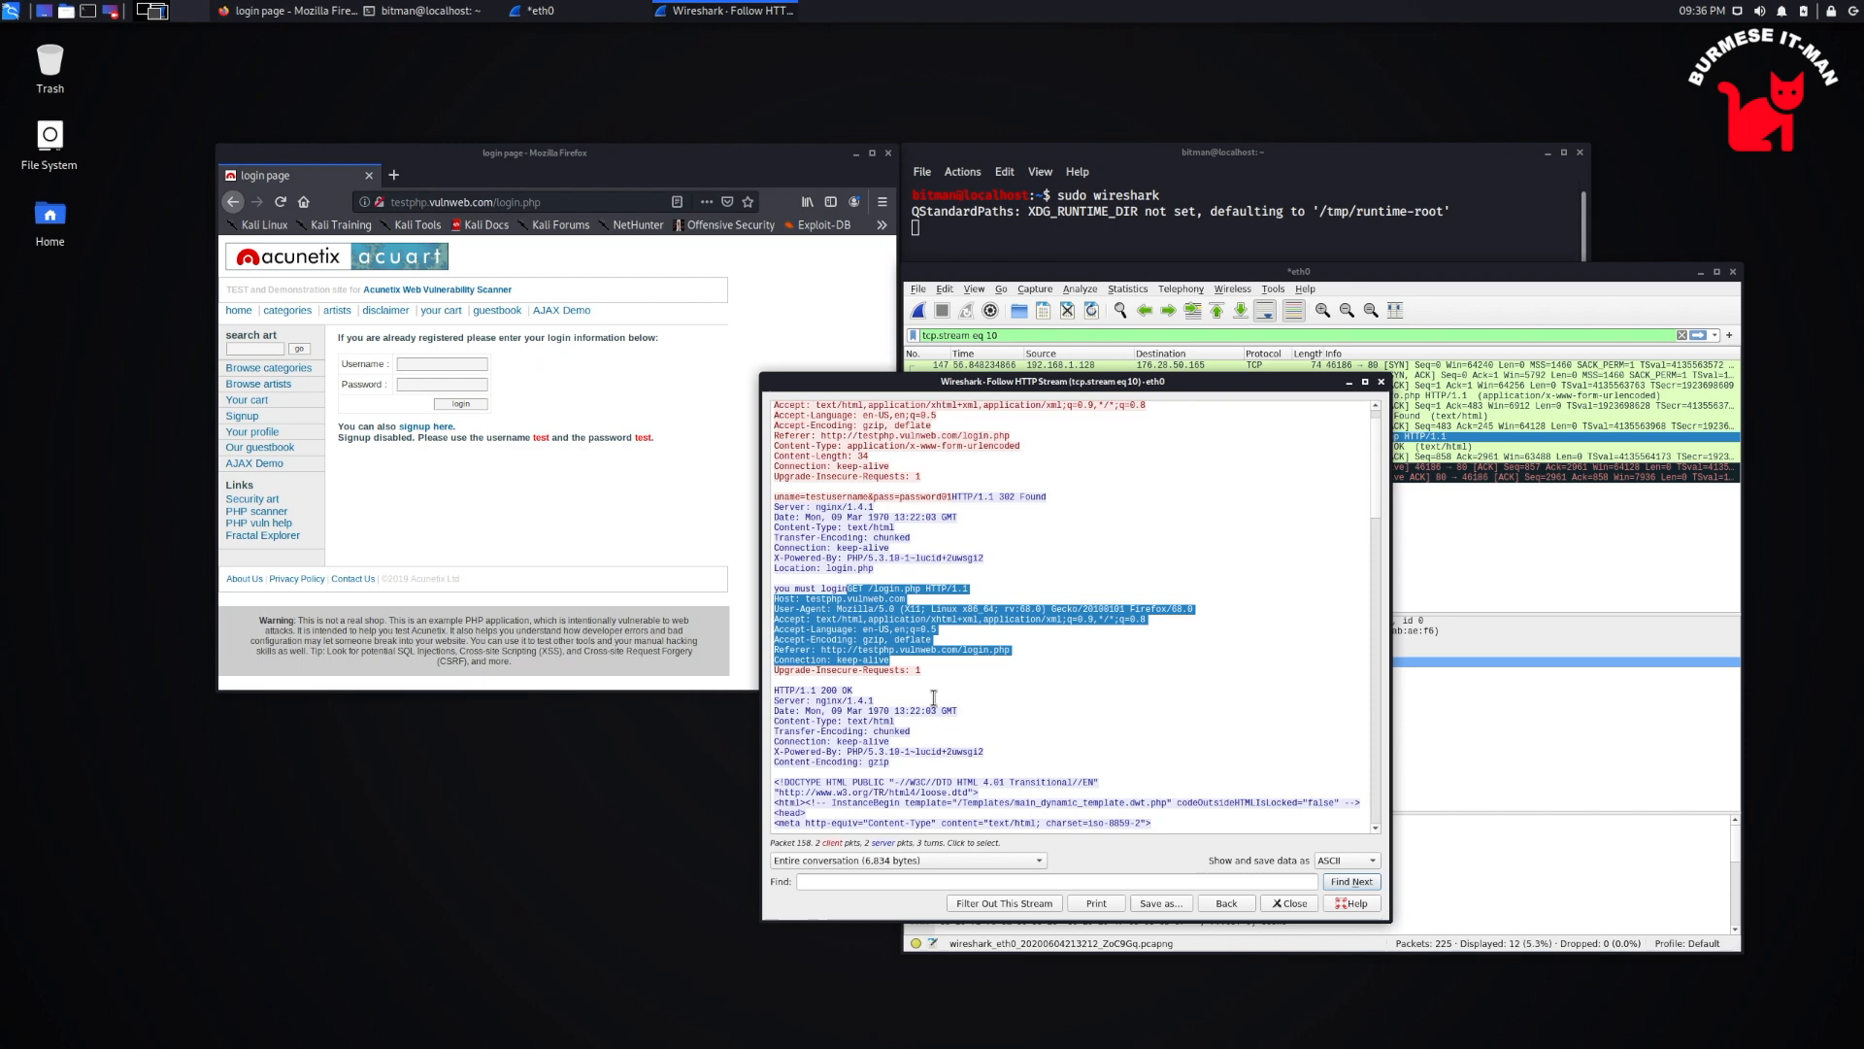
scroll("down", 3)
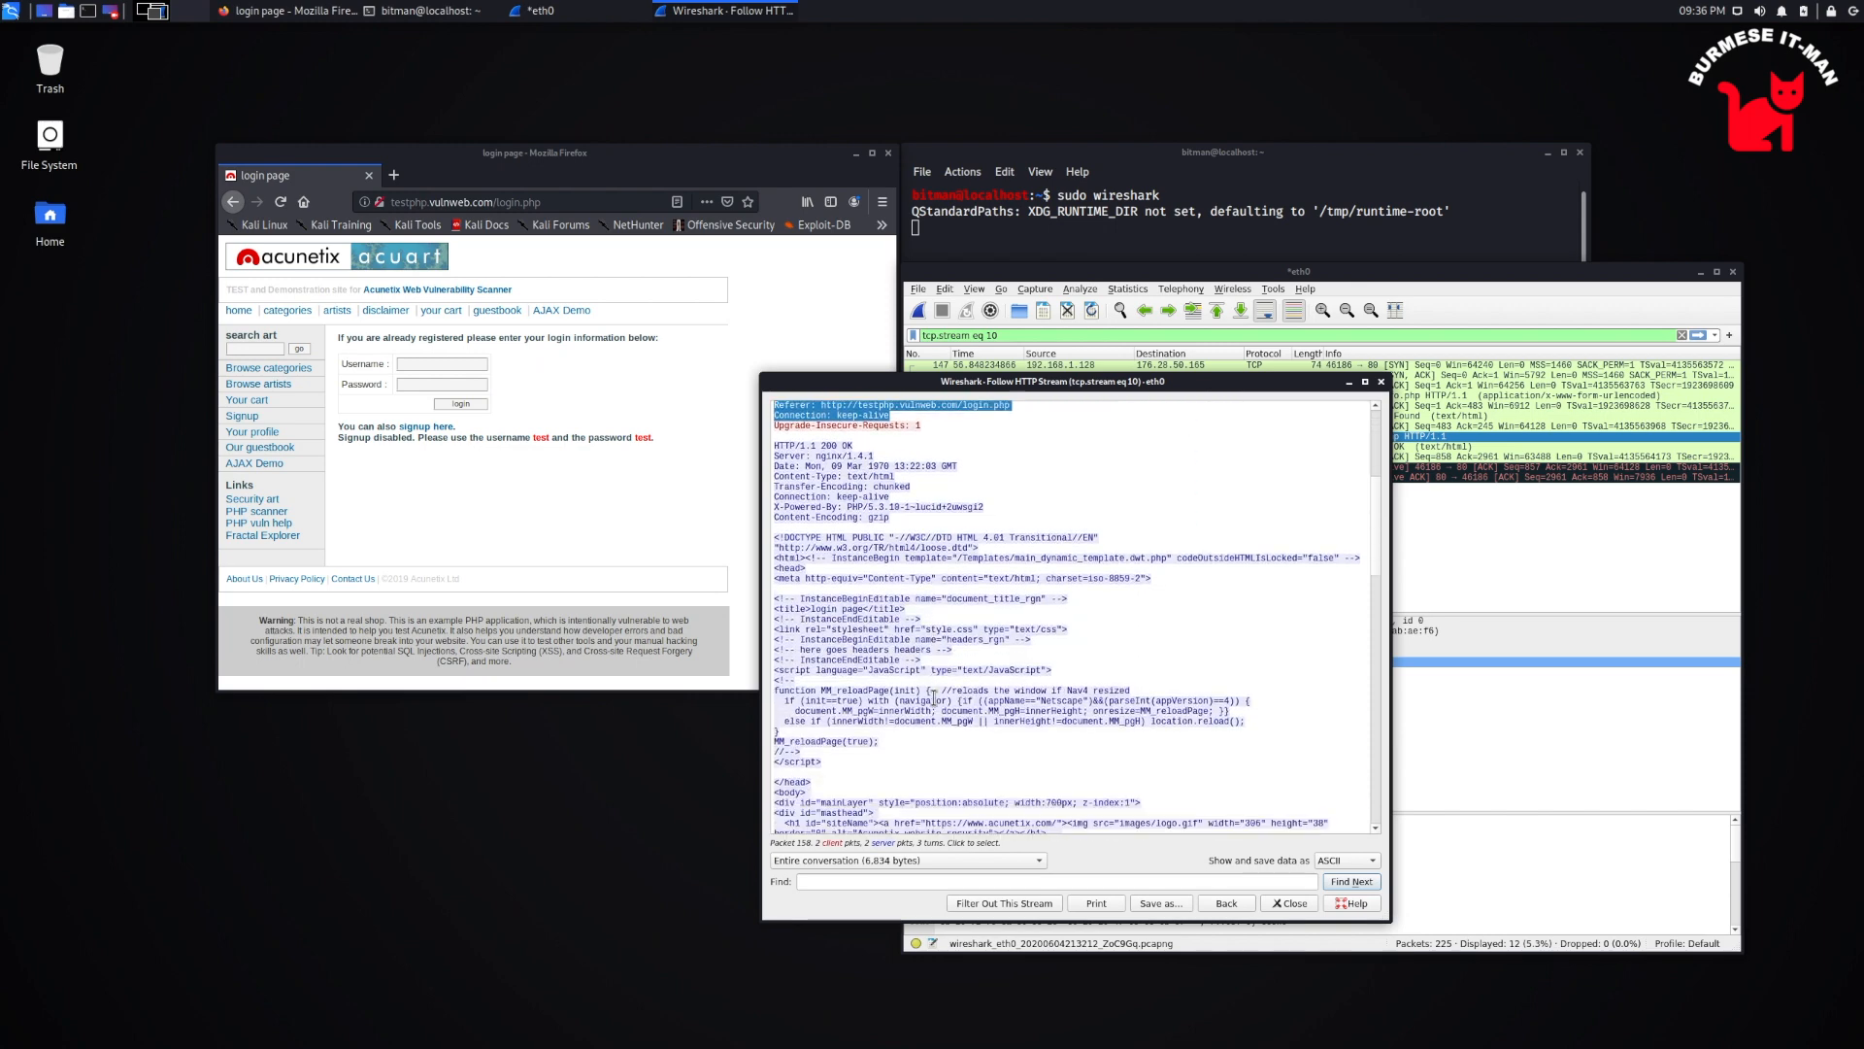